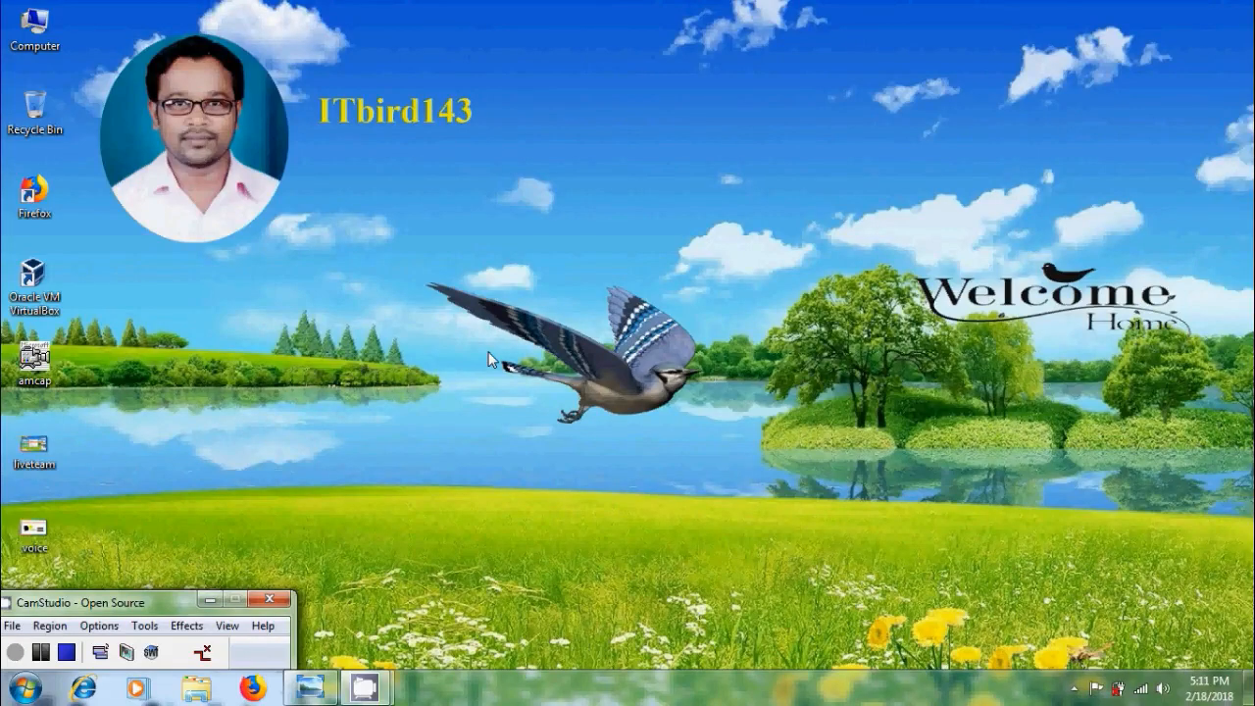
mouse_move(361, 600)
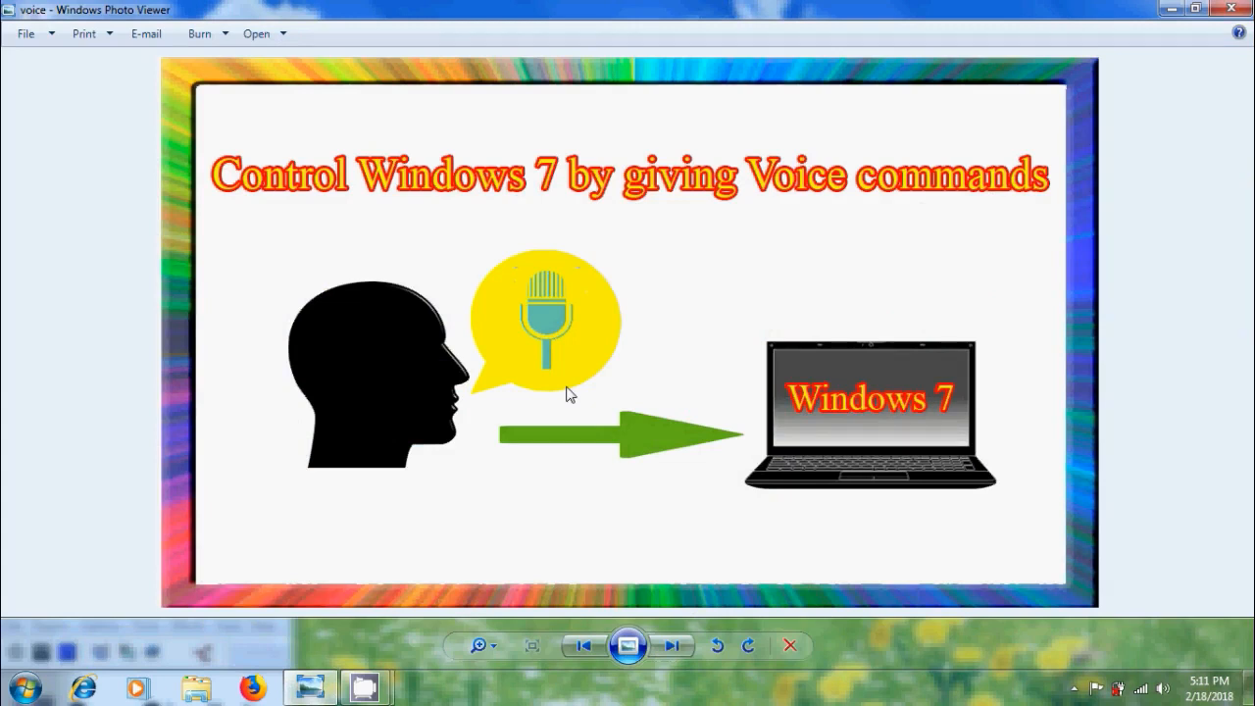
mouse_move(769, 306)
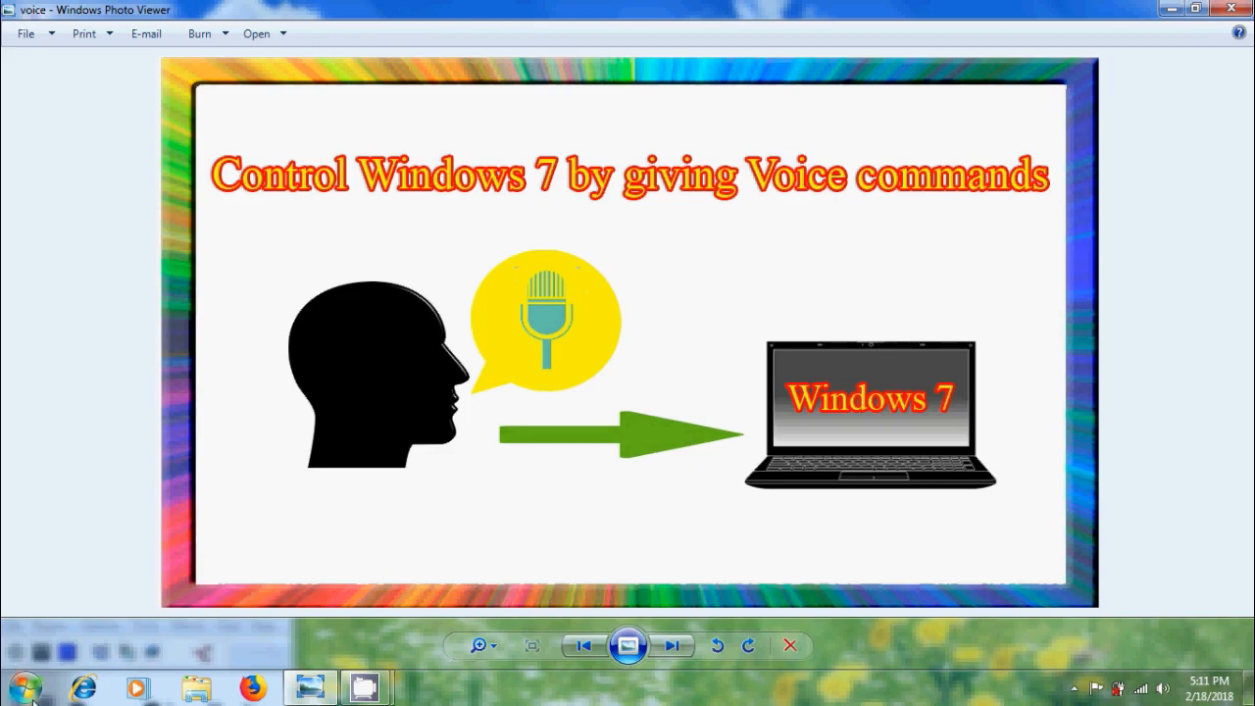
Reach the Speech Recognition page via Start, Control Panel and a look at the Sound dialog.
click(20, 690)
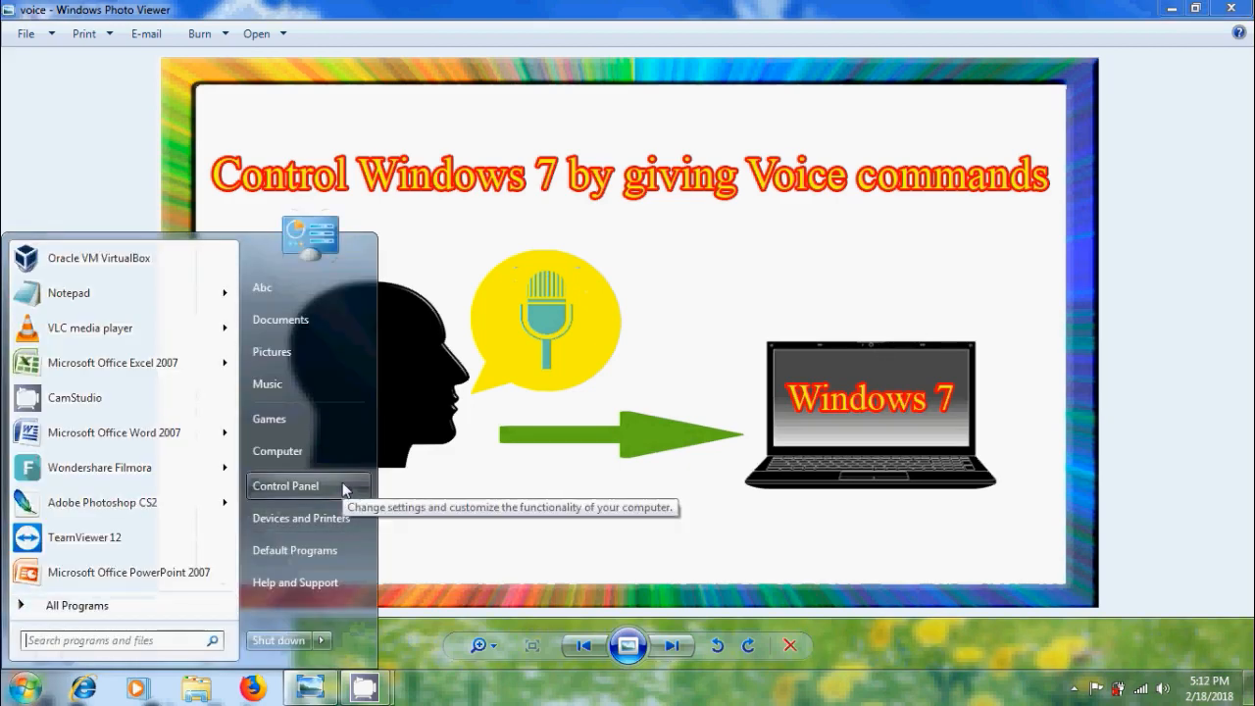
click(286, 486)
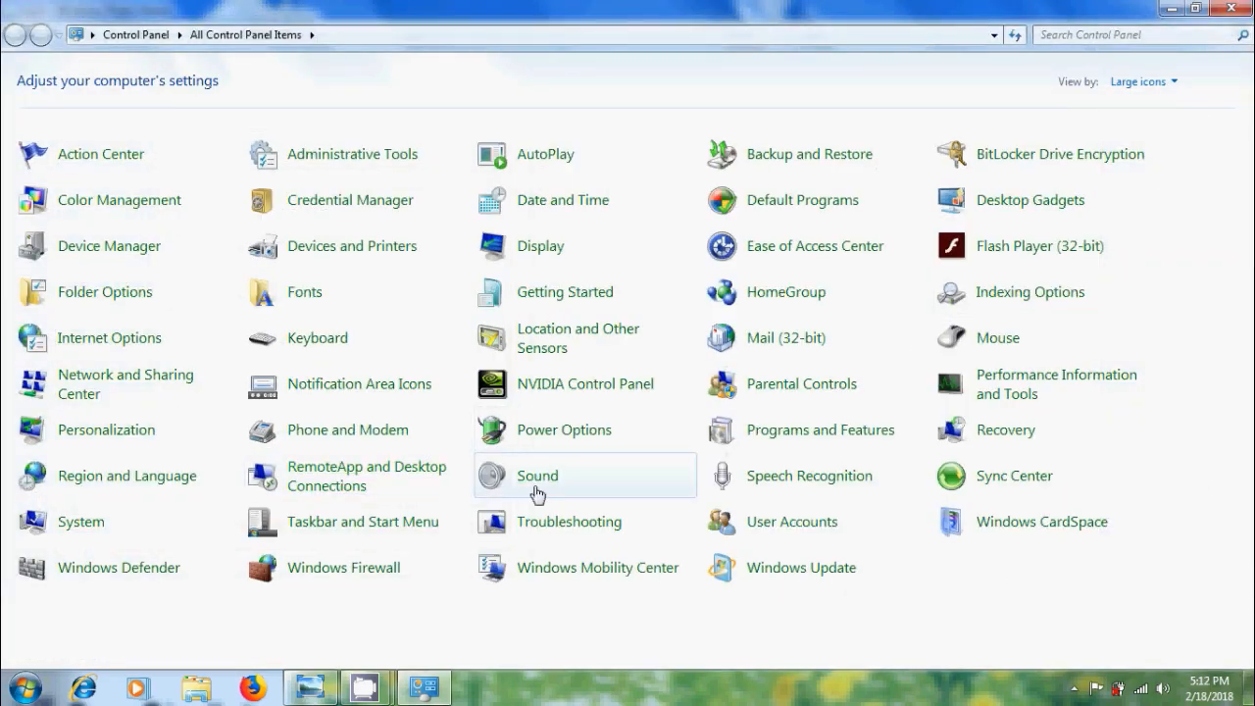
double_click(537, 476)
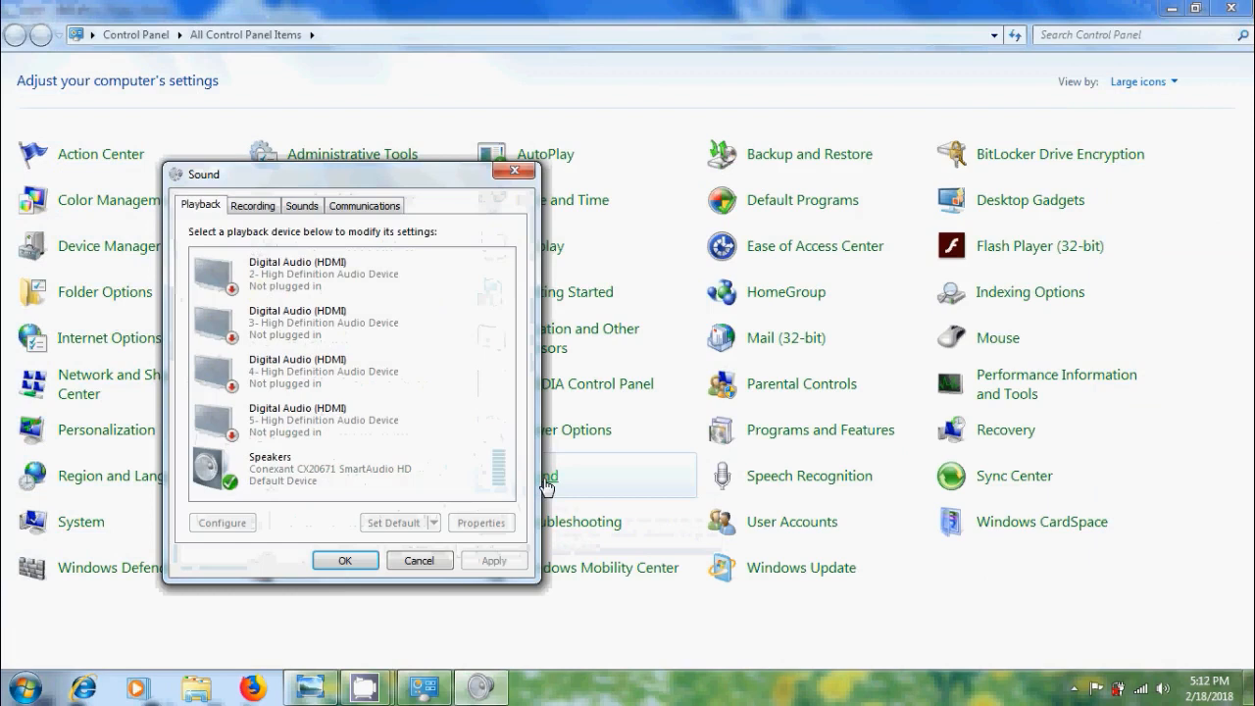
click(252, 206)
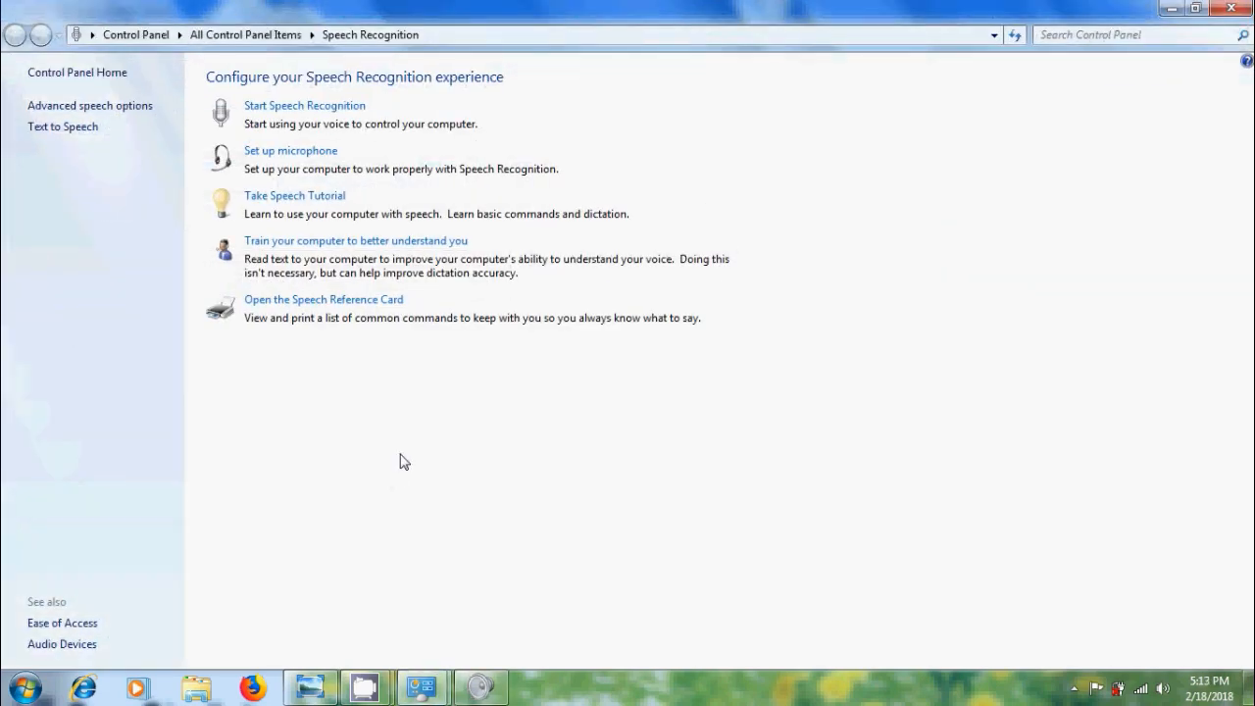
mouse_move(309, 121)
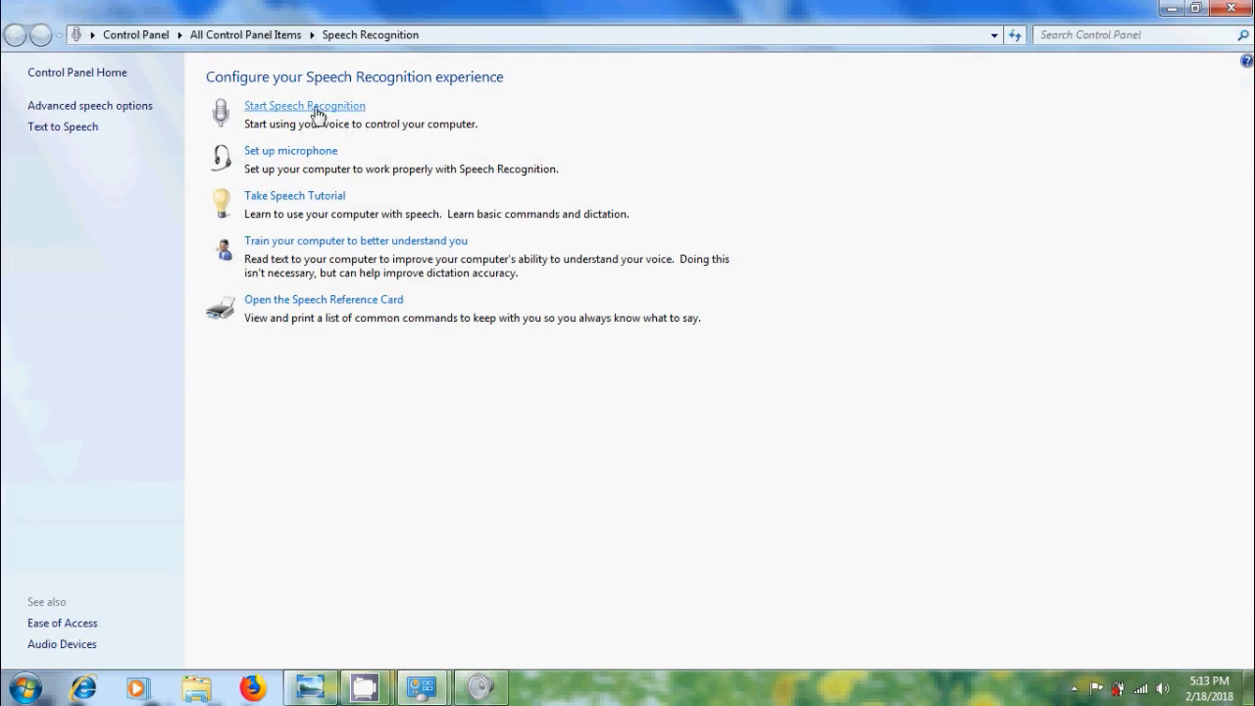
Start the setup wizard and complete microphone setup, keeping Headset as the microphone type.
click(304, 106)
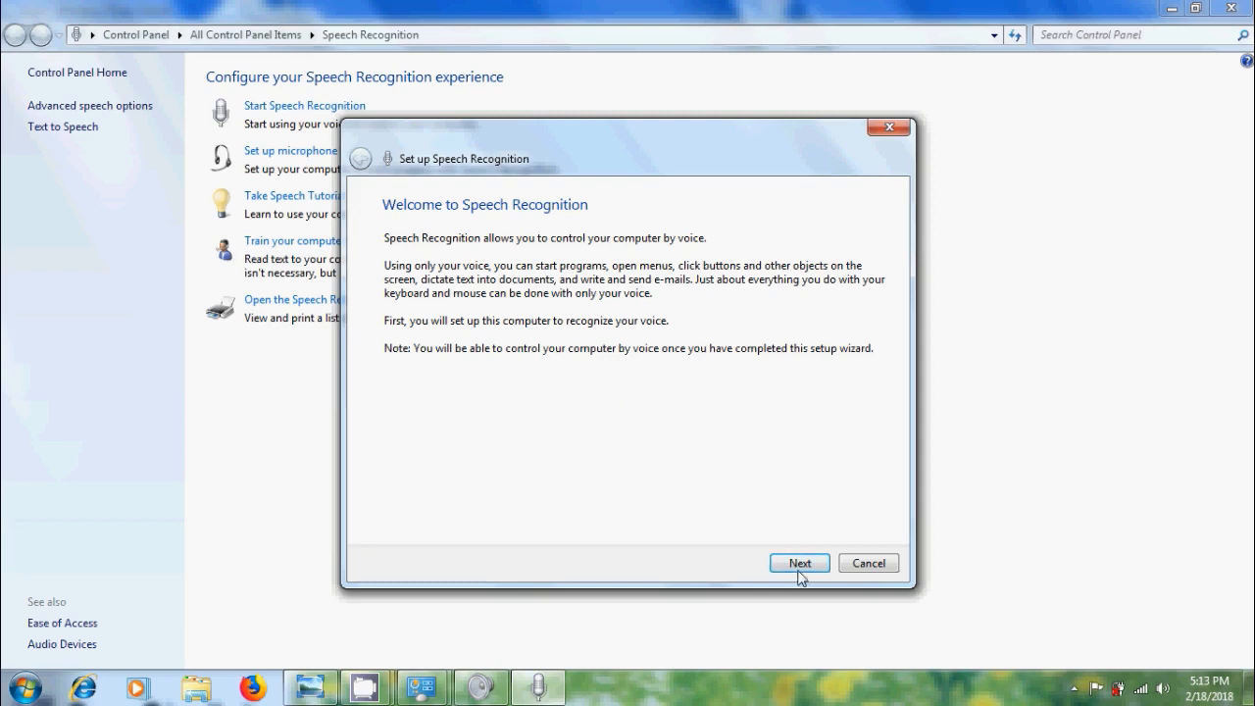
click(798, 560)
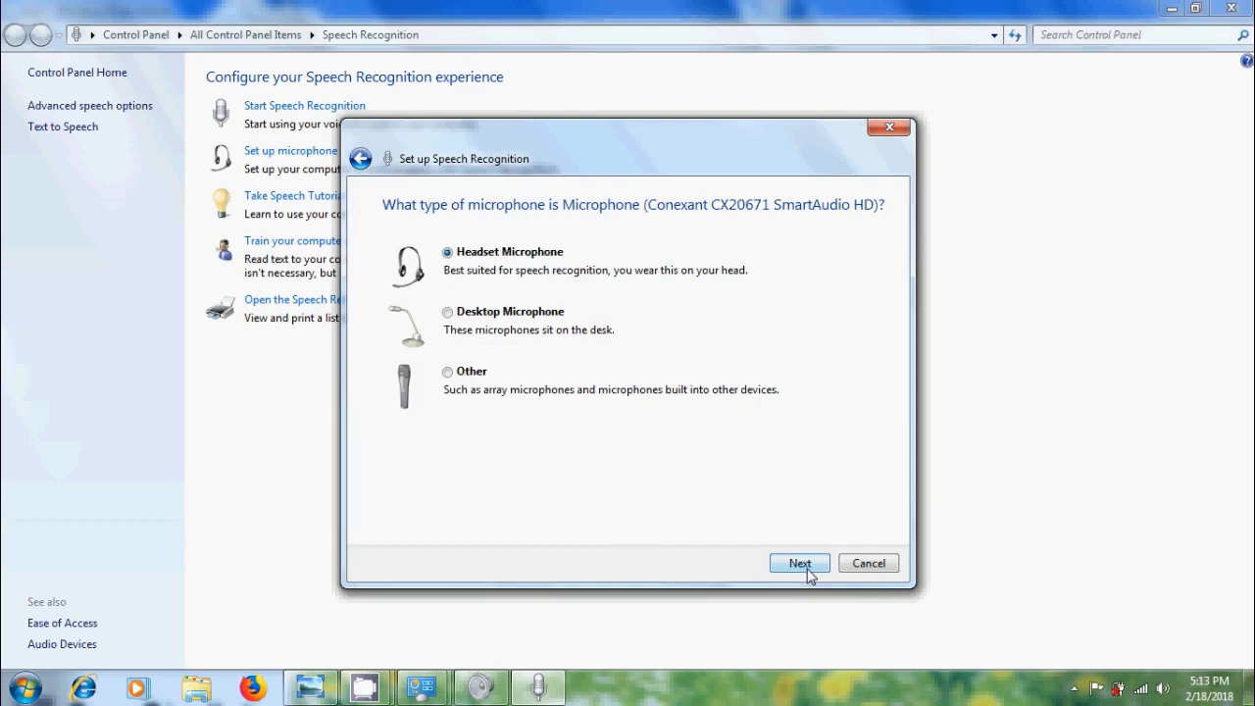
click(799, 560)
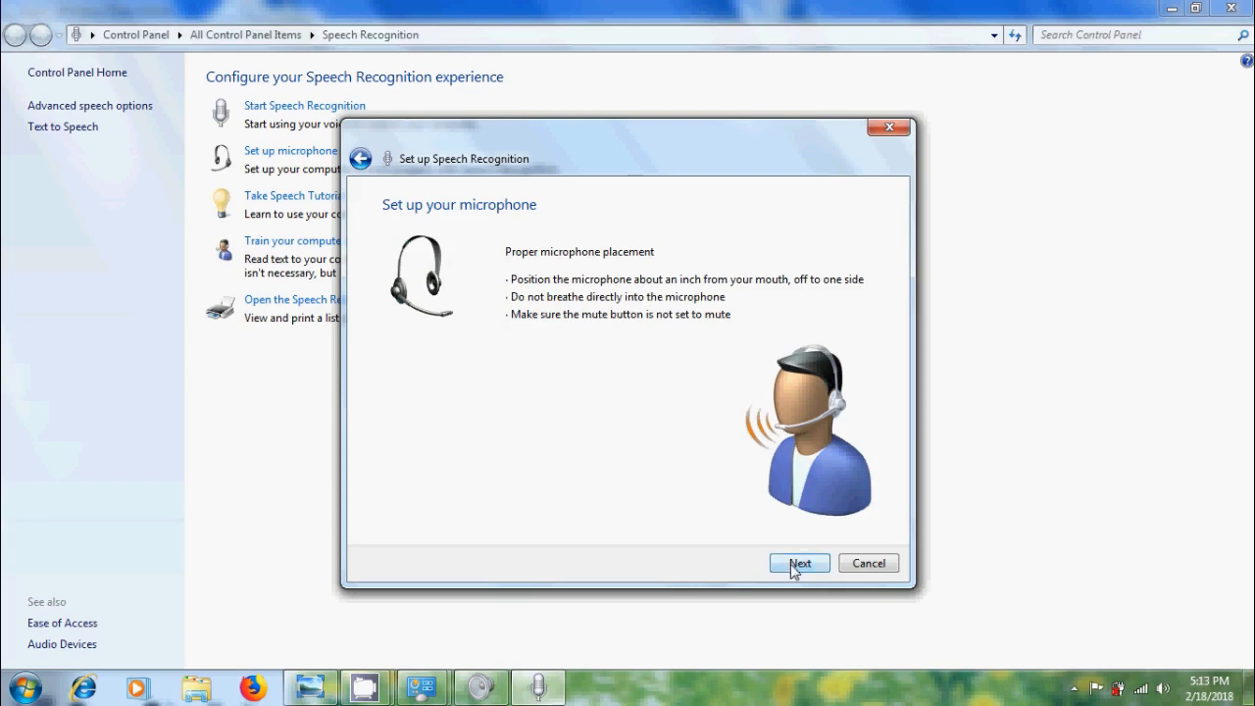
click(798, 560)
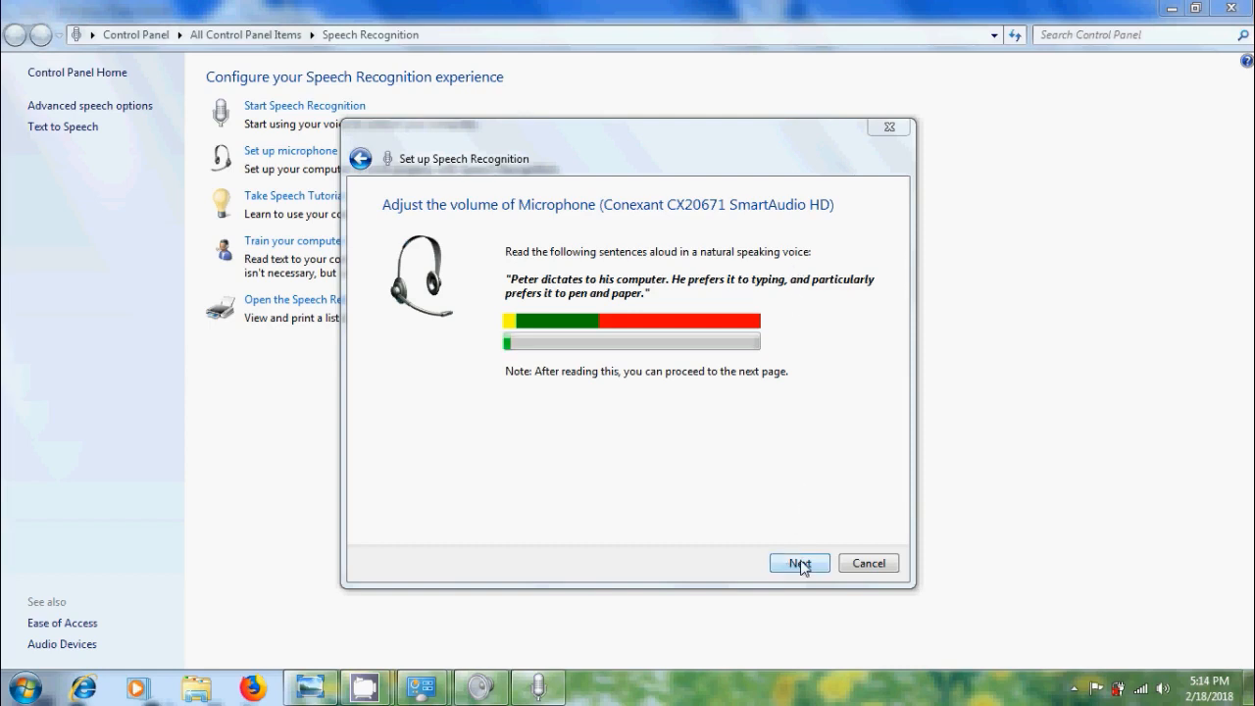
click(800, 560)
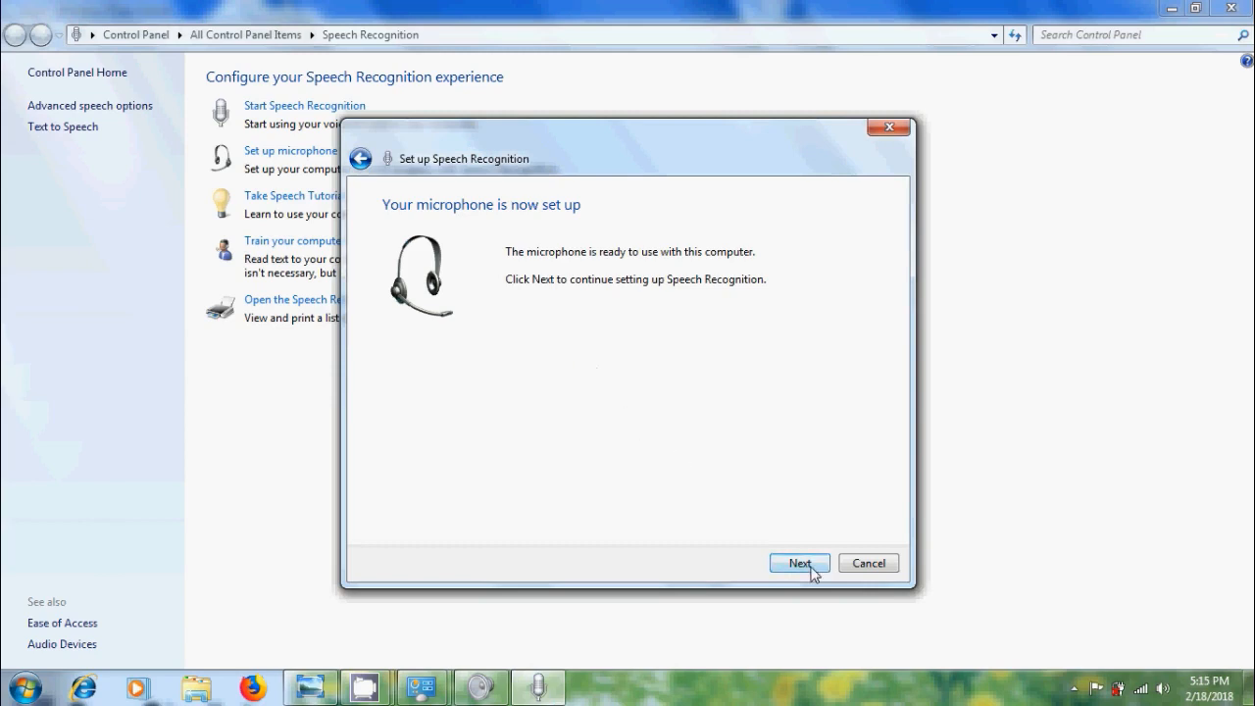
Enable document review and choose voice activation mode in the setup wizard.
click(798, 560)
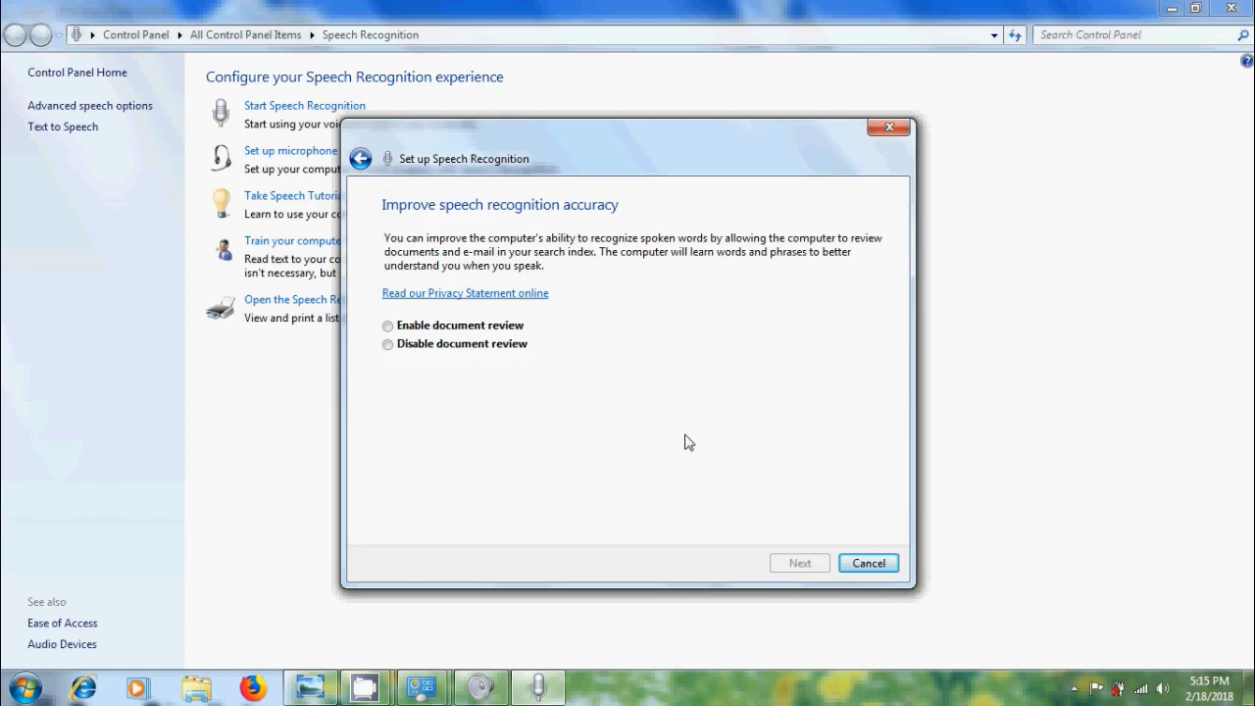
mouse_move(651, 422)
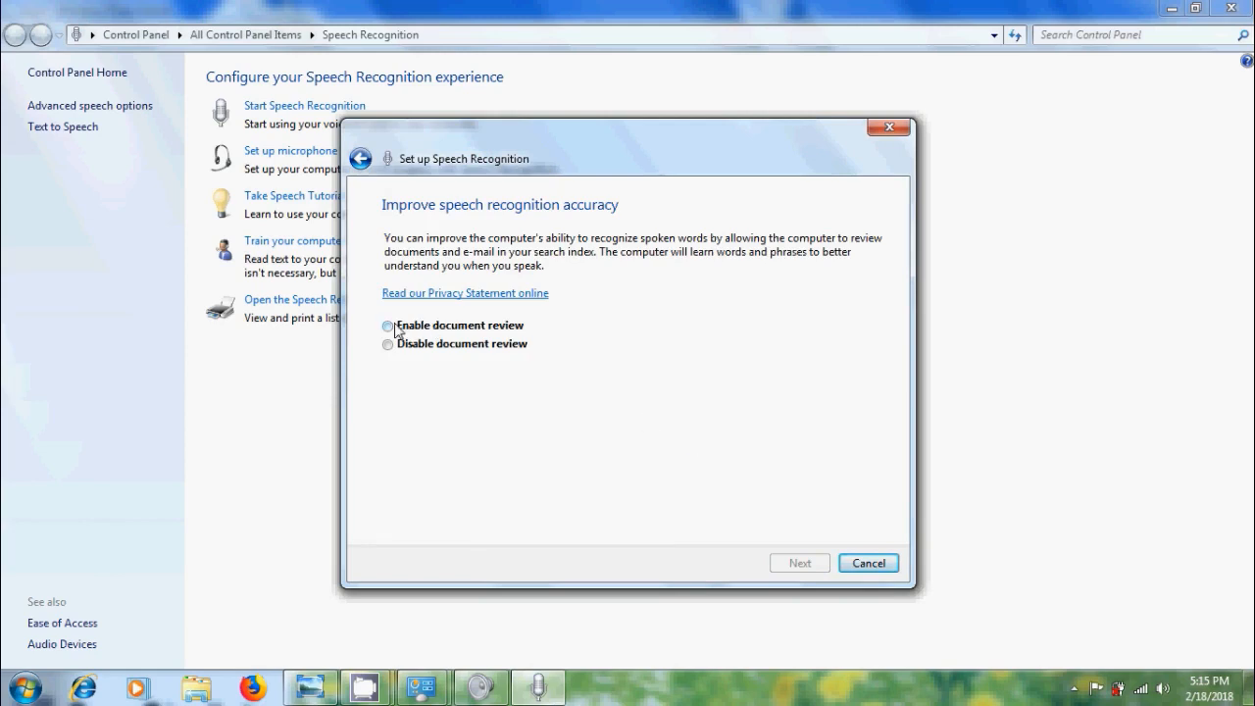
click(389, 325)
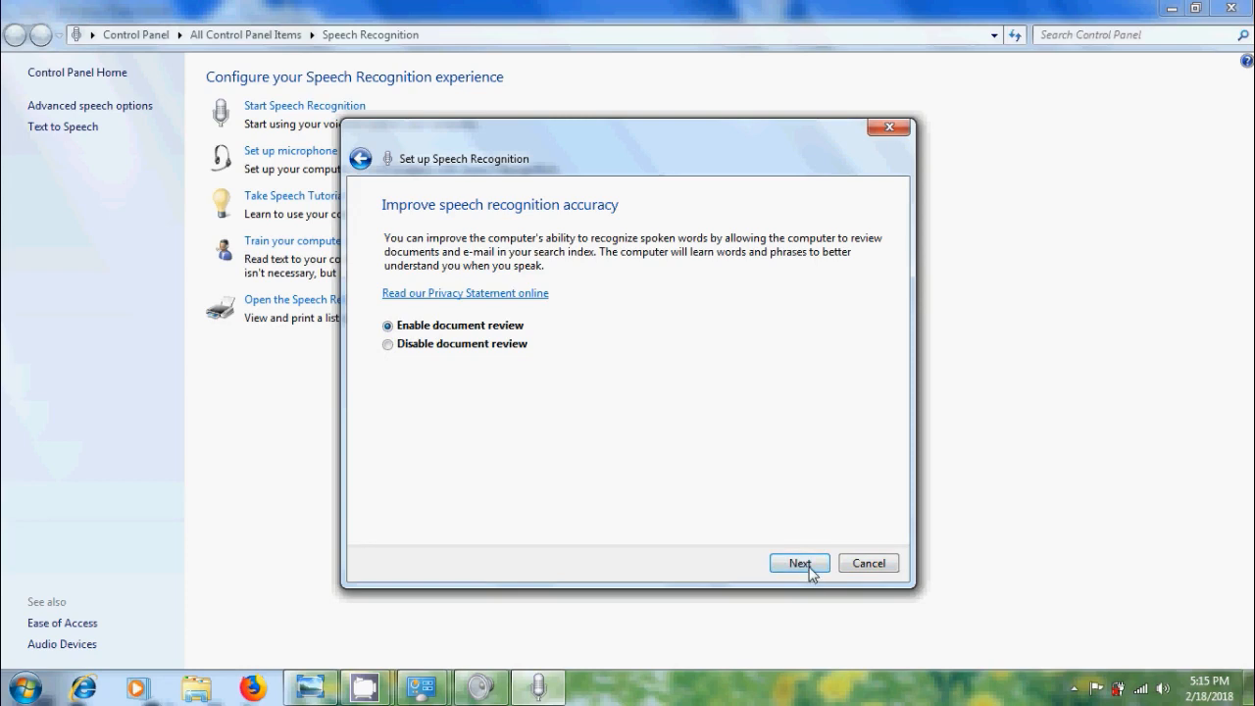
click(798, 561)
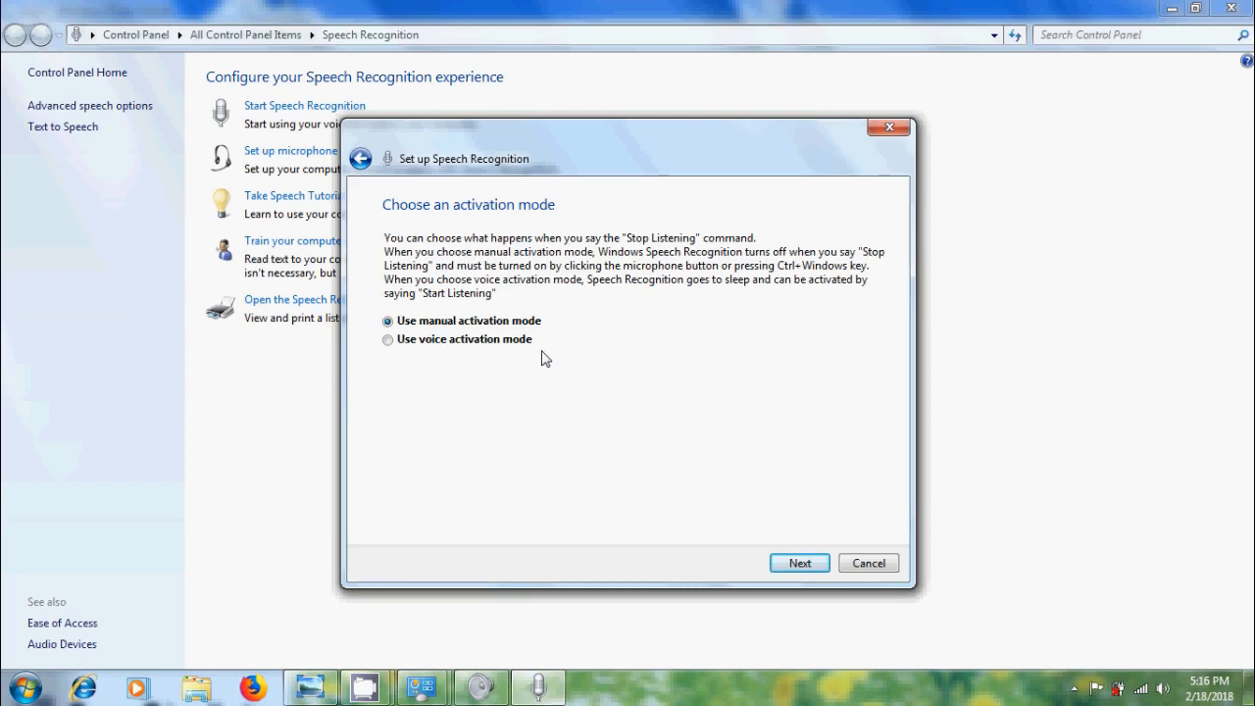
mouse_move(468, 382)
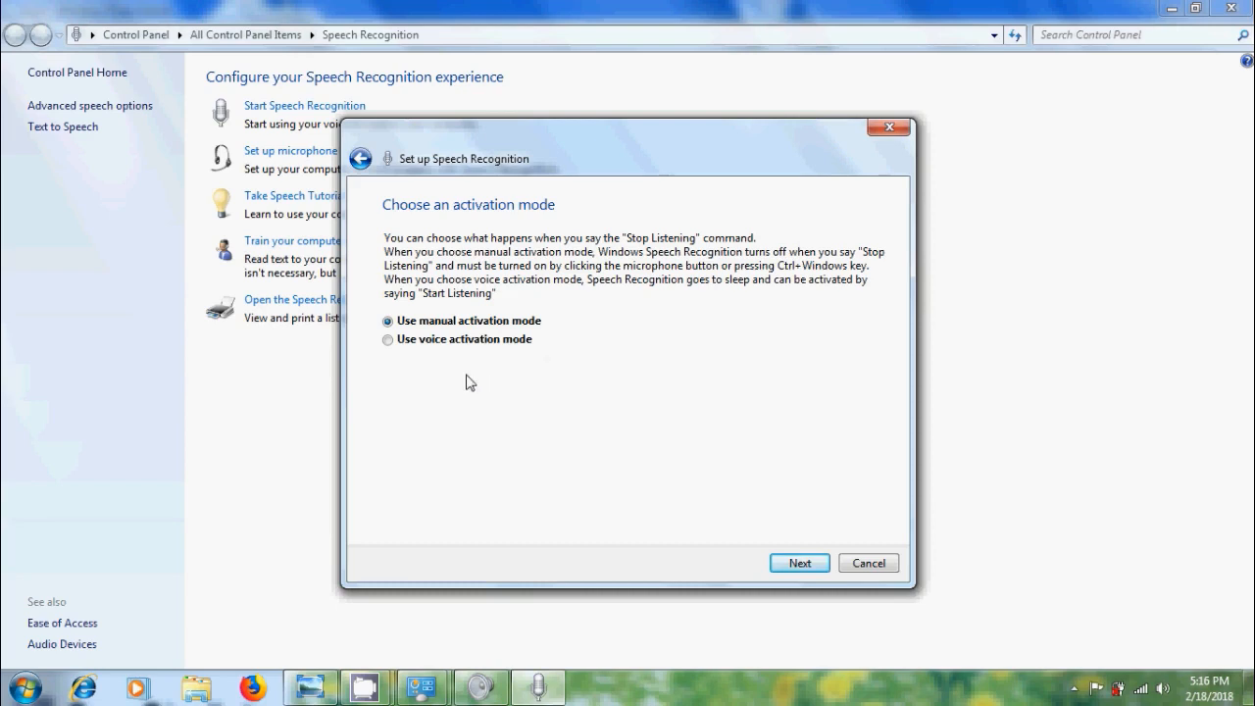
click(388, 339)
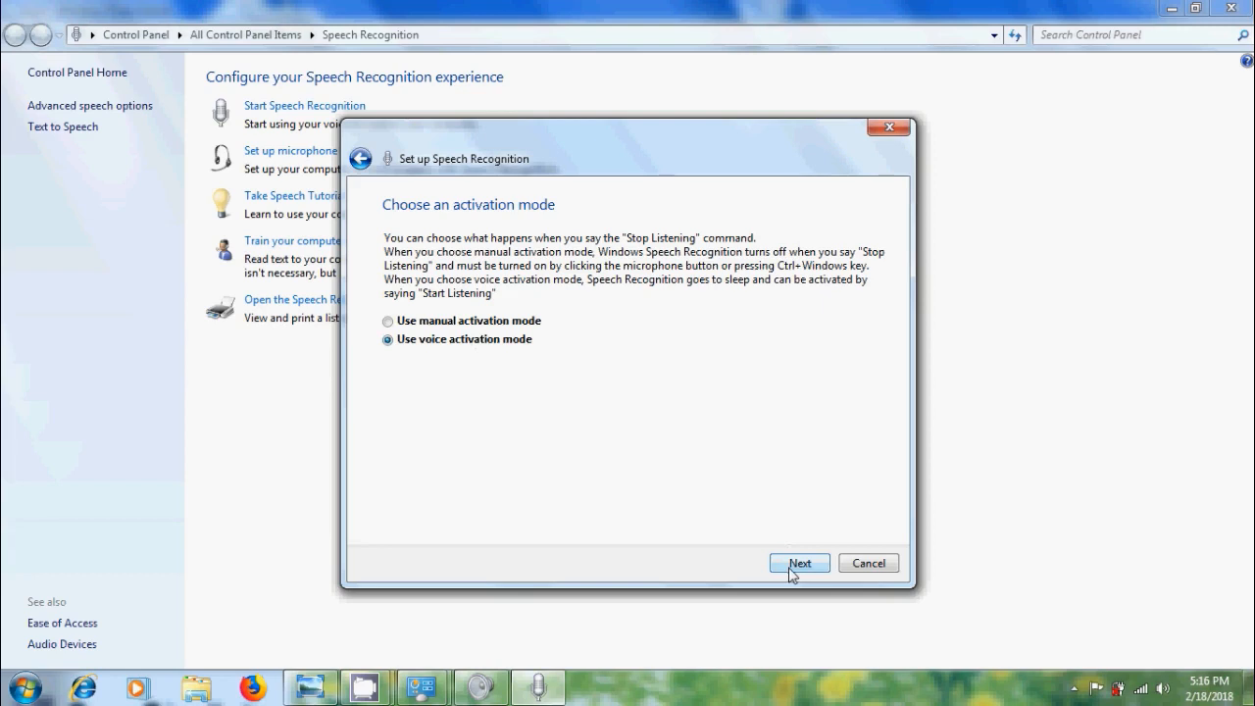
click(798, 561)
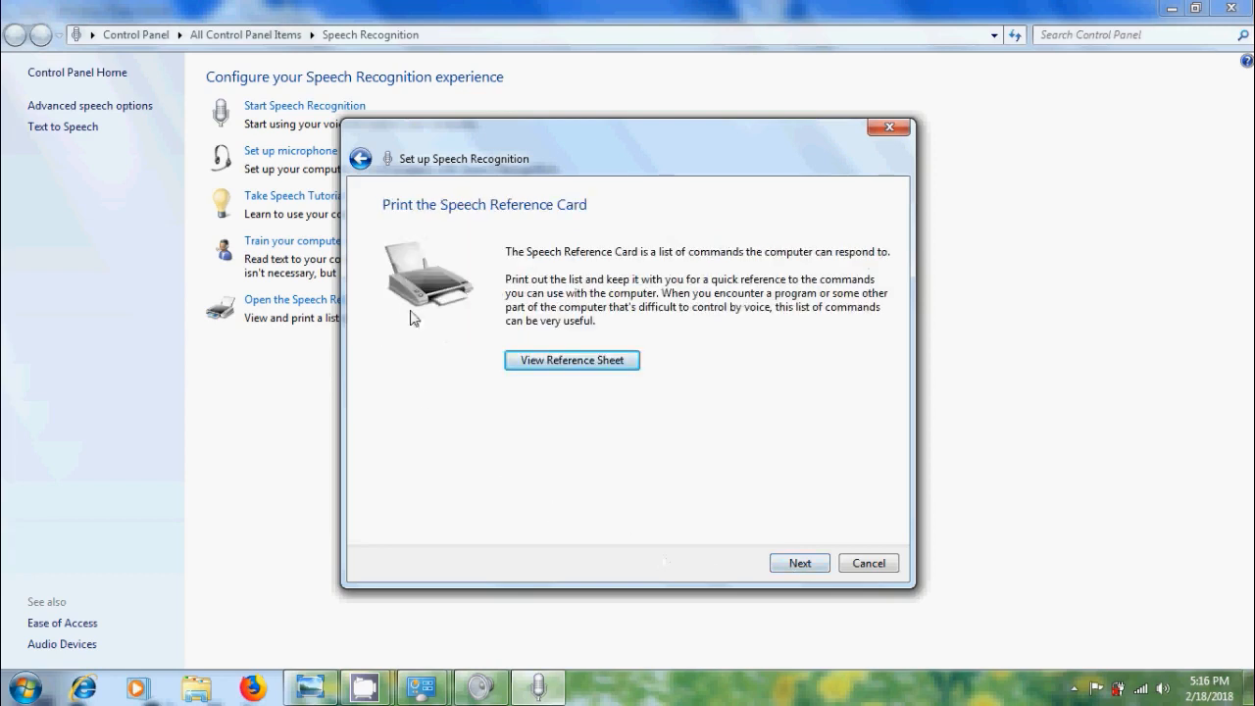
mouse_move(586, 223)
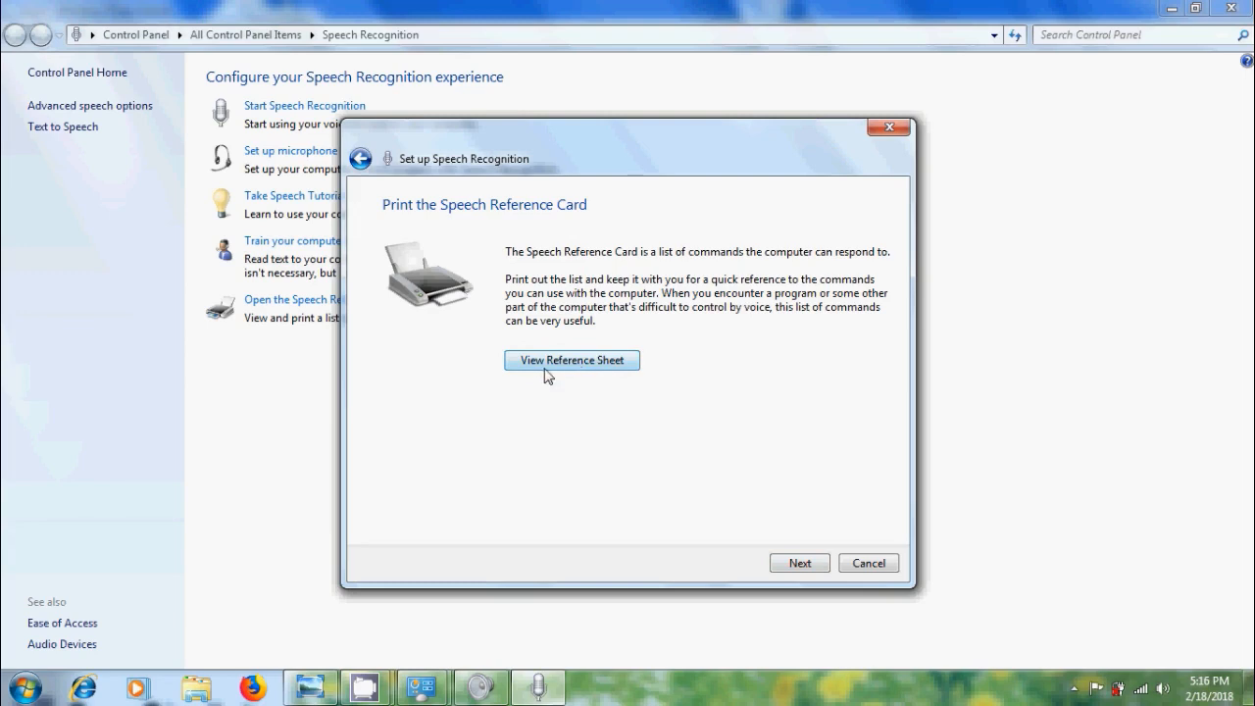
mouse_move(627, 374)
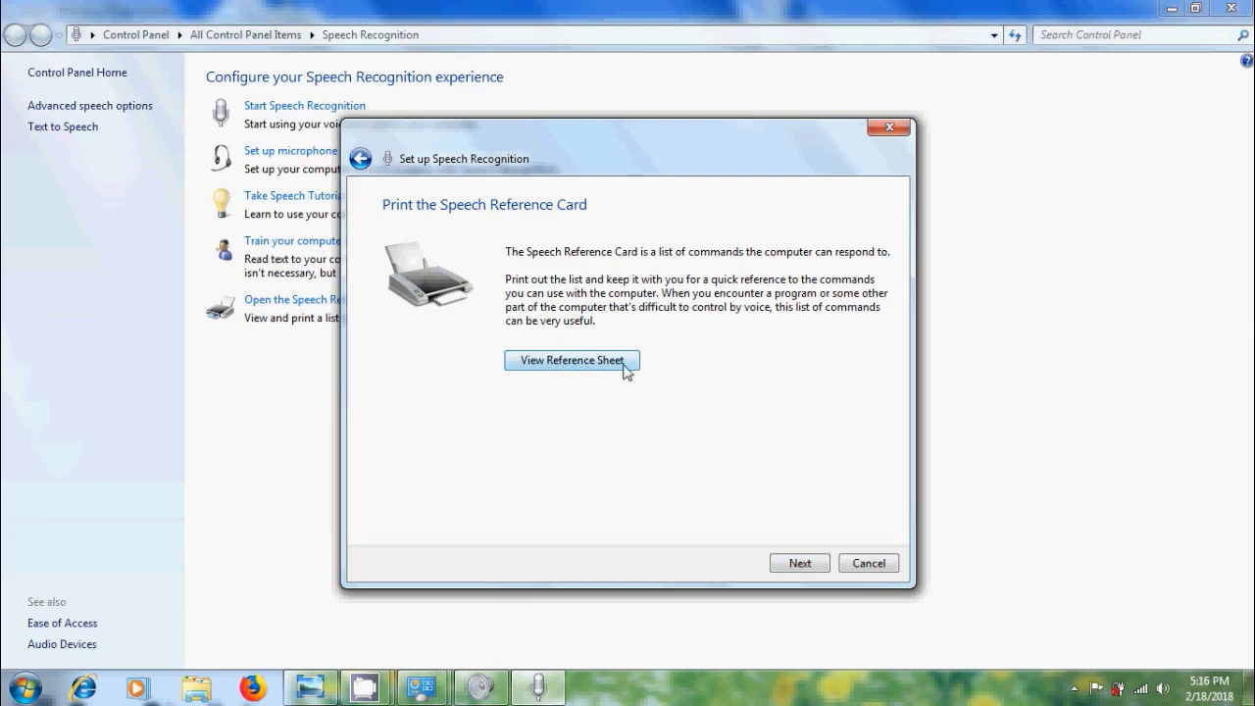
View the Speech Reference Card and expand the common and dictation command sections.
click(573, 361)
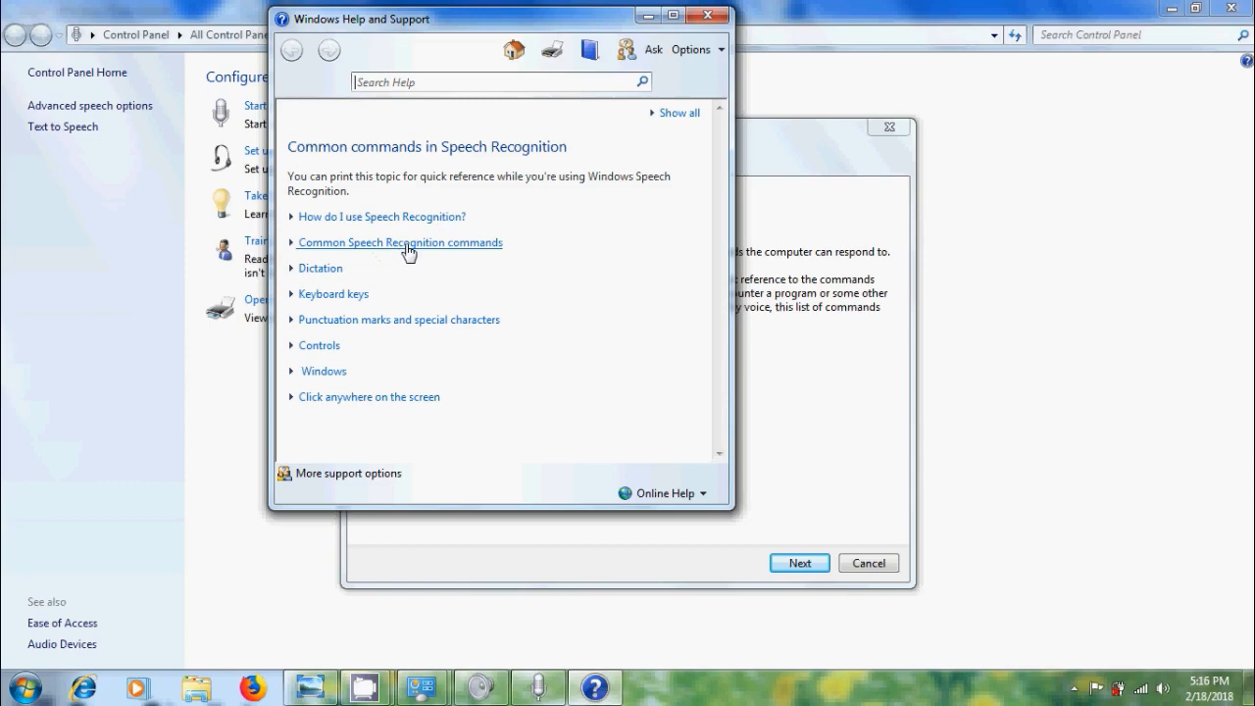
click(400, 243)
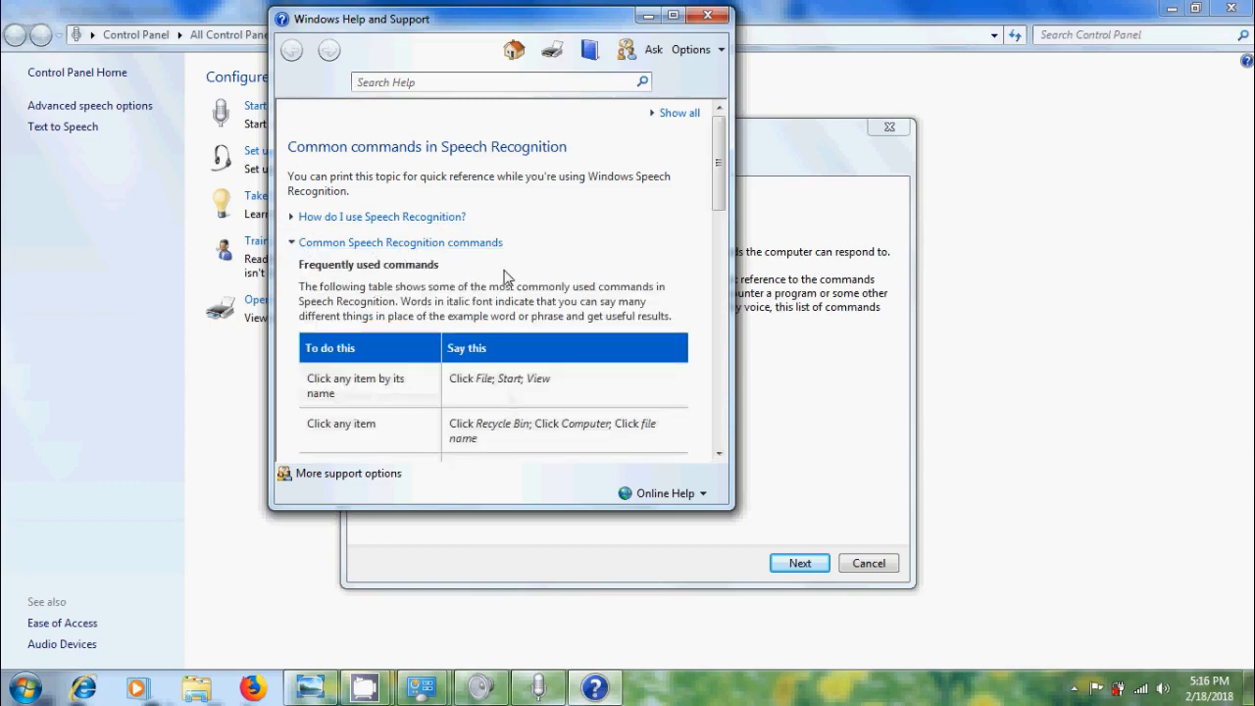
scroll(down, 3)
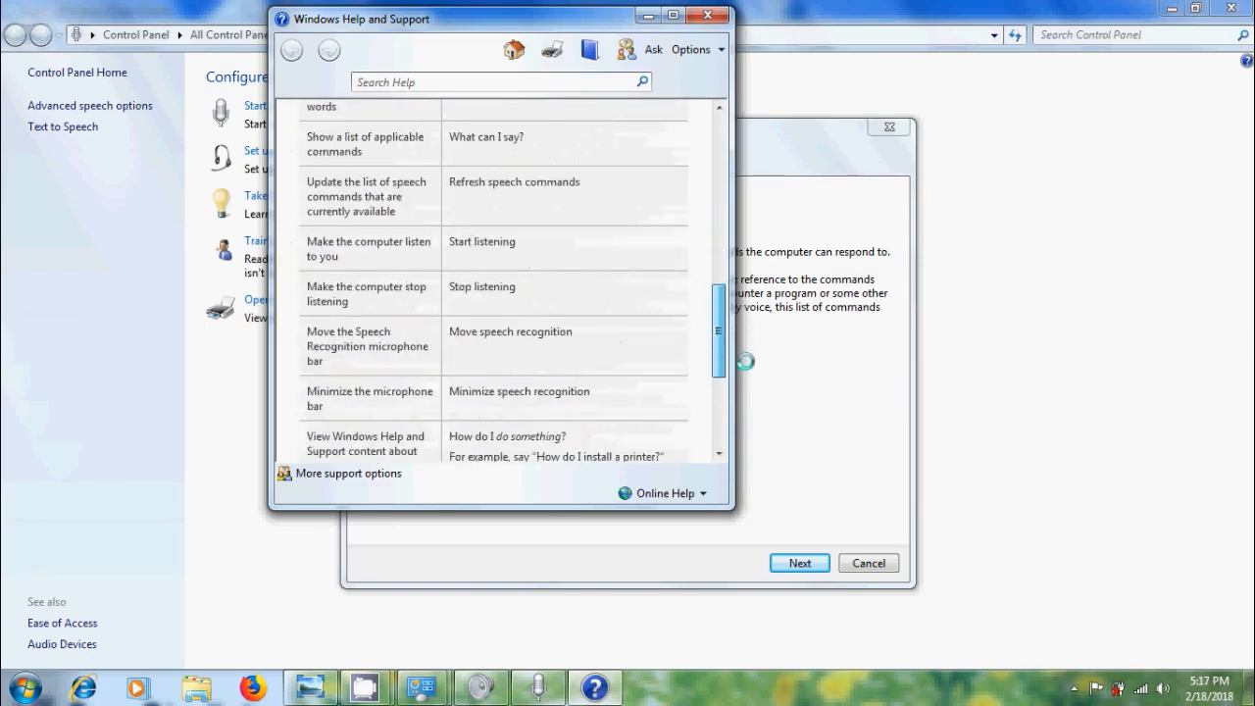
scroll(down, 3)
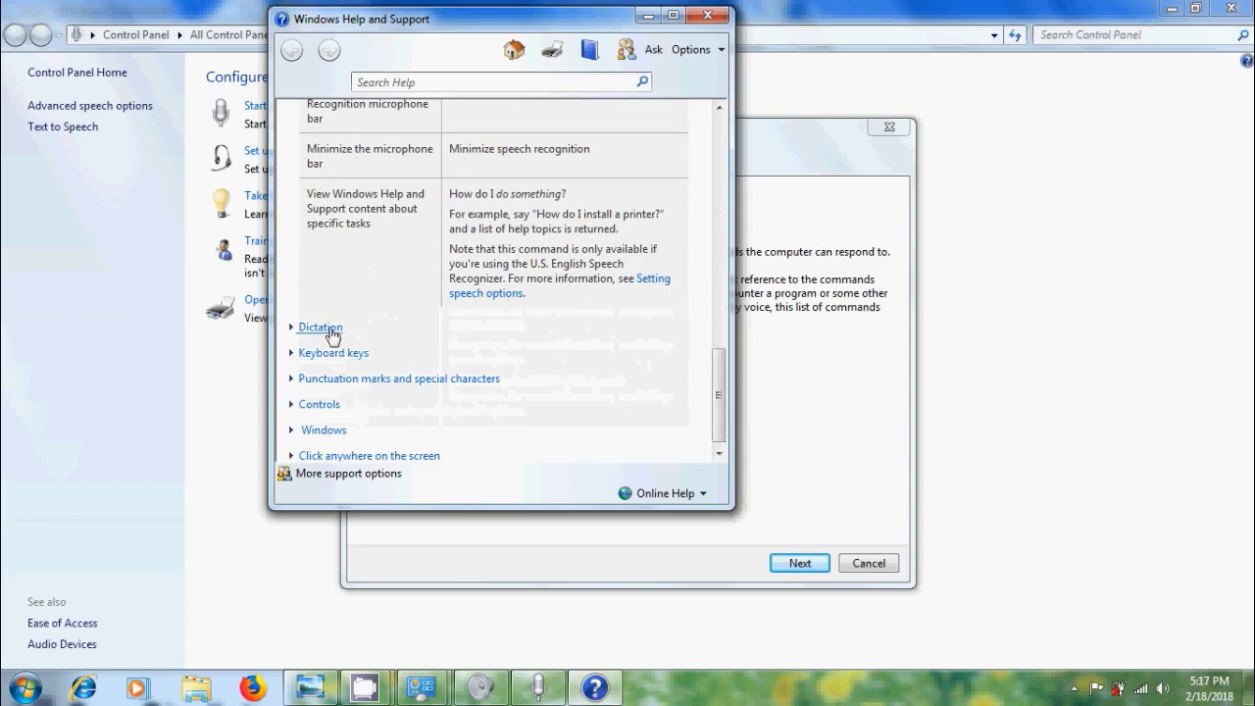
click(320, 325)
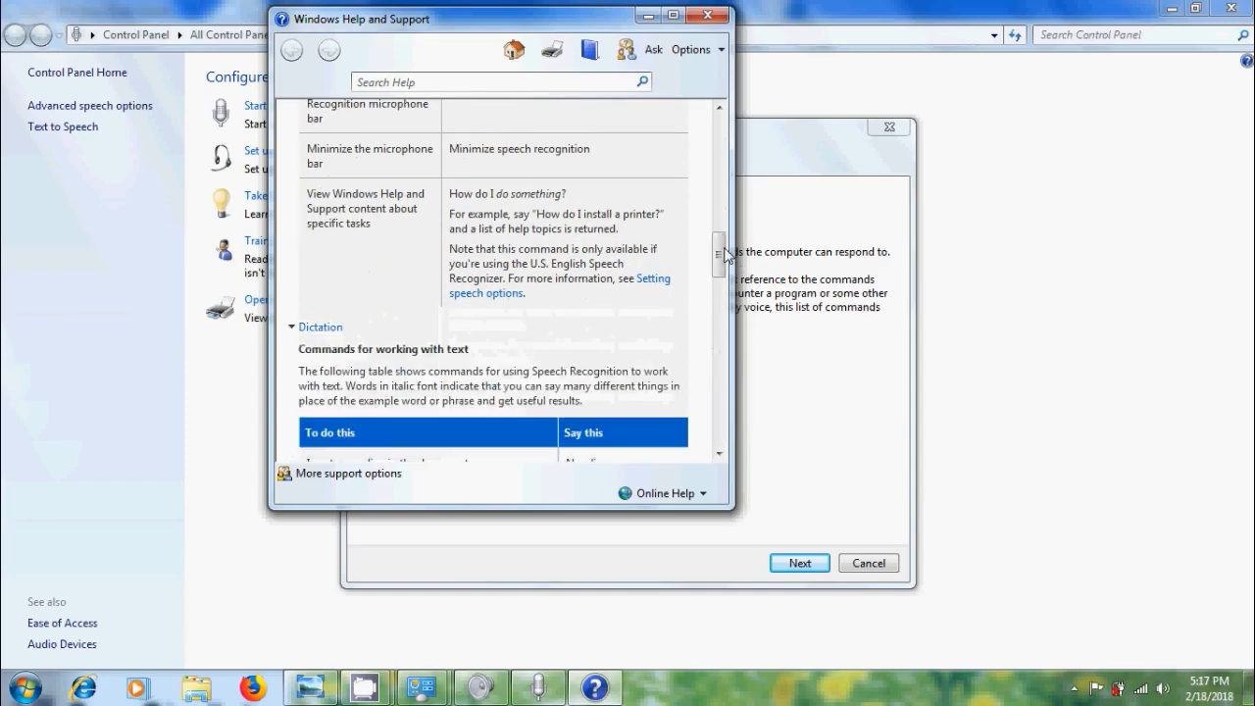
scroll(down, 3)
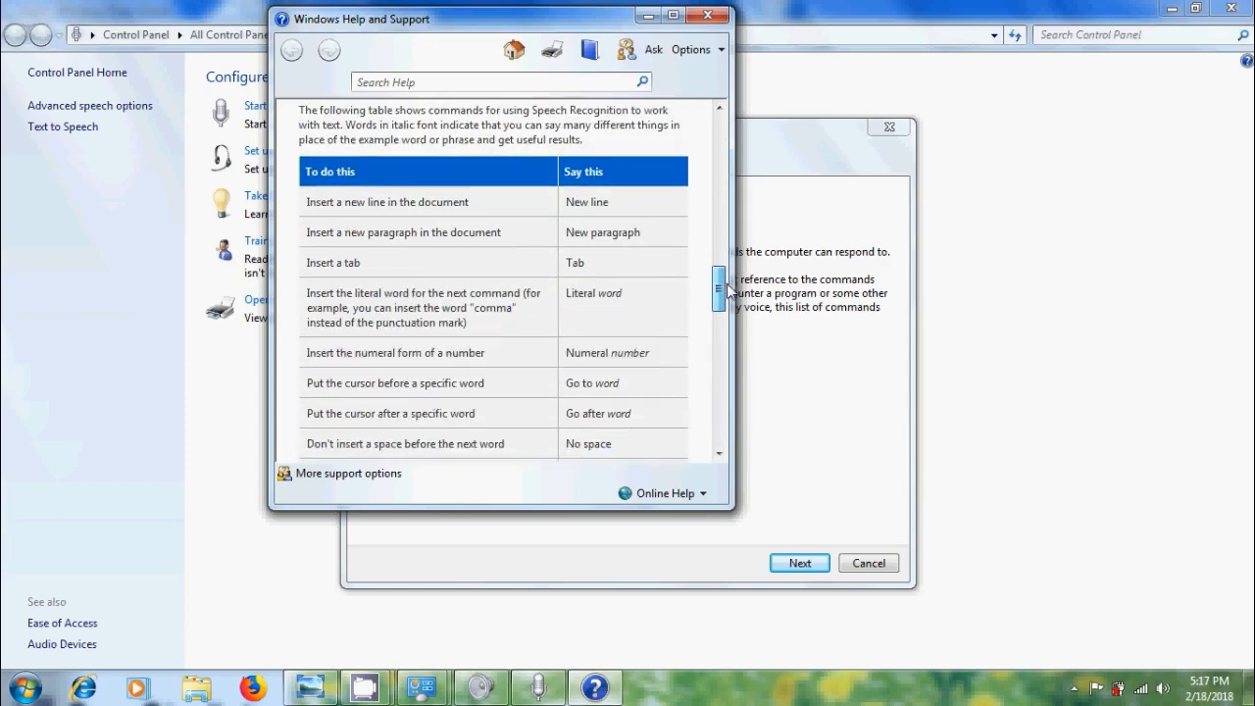
scroll(down, 3)
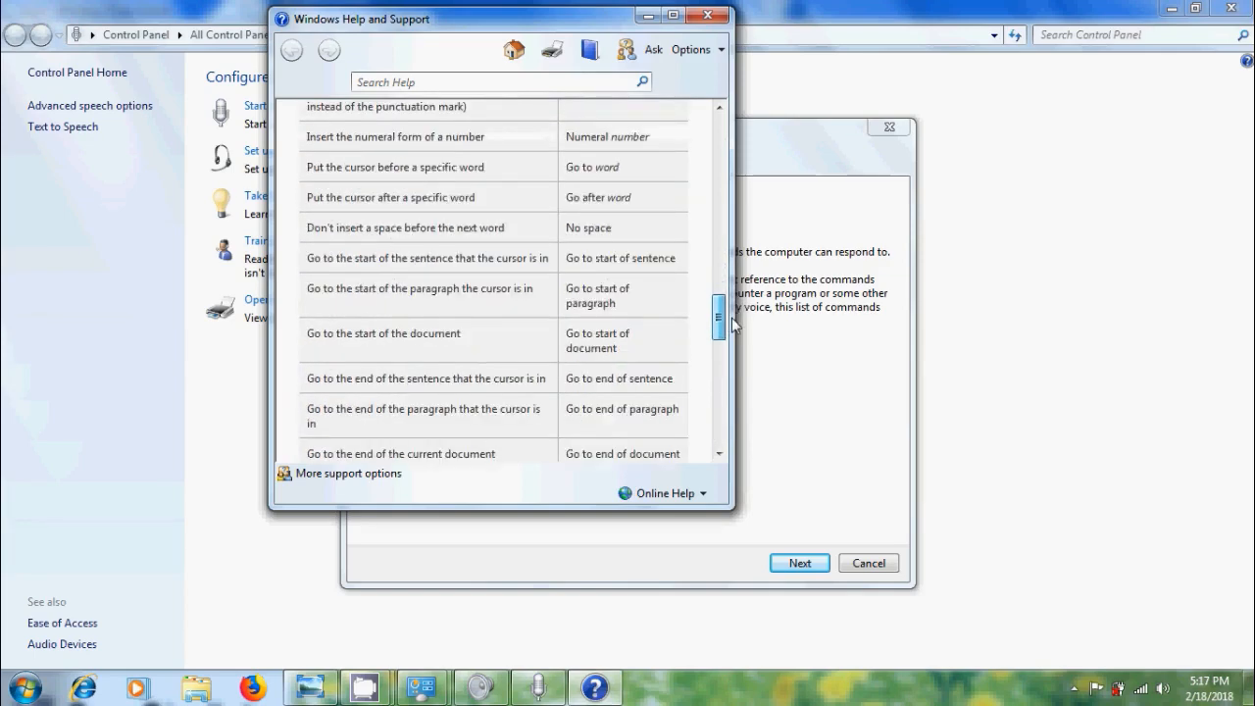
scroll(down, 3)
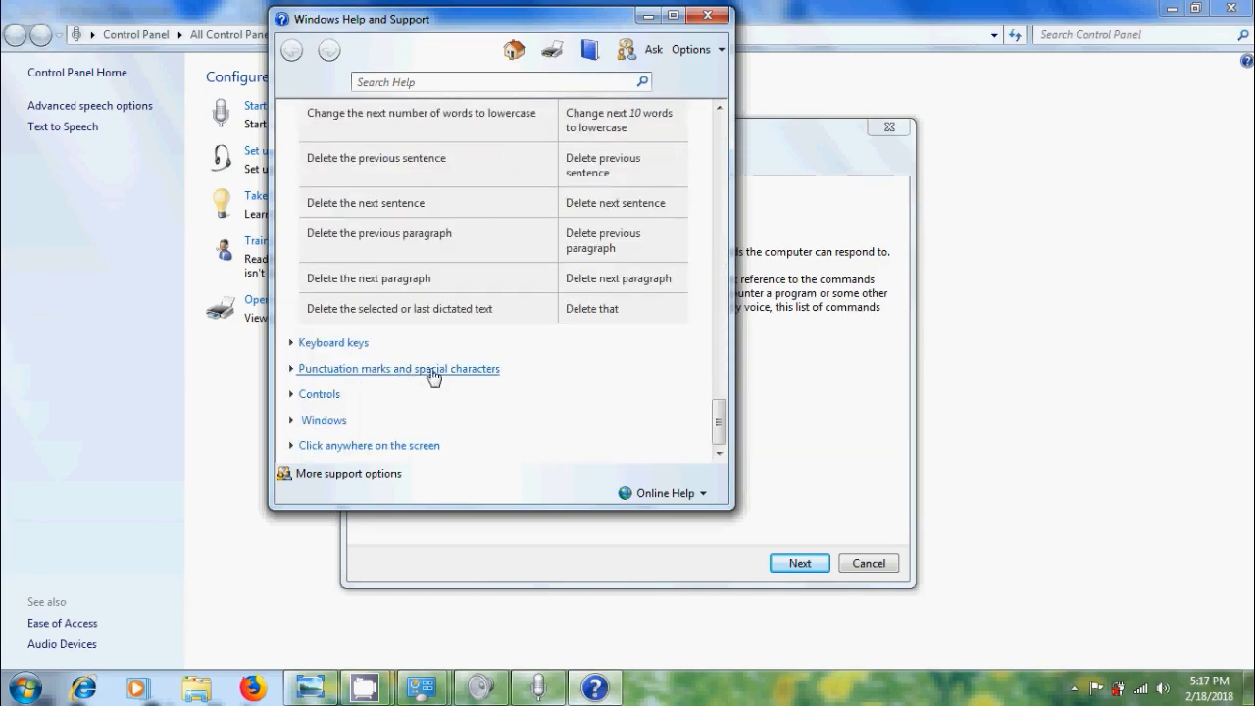
Expand 'Punctuation marks and special characters' and browse its table of symbols.
click(398, 368)
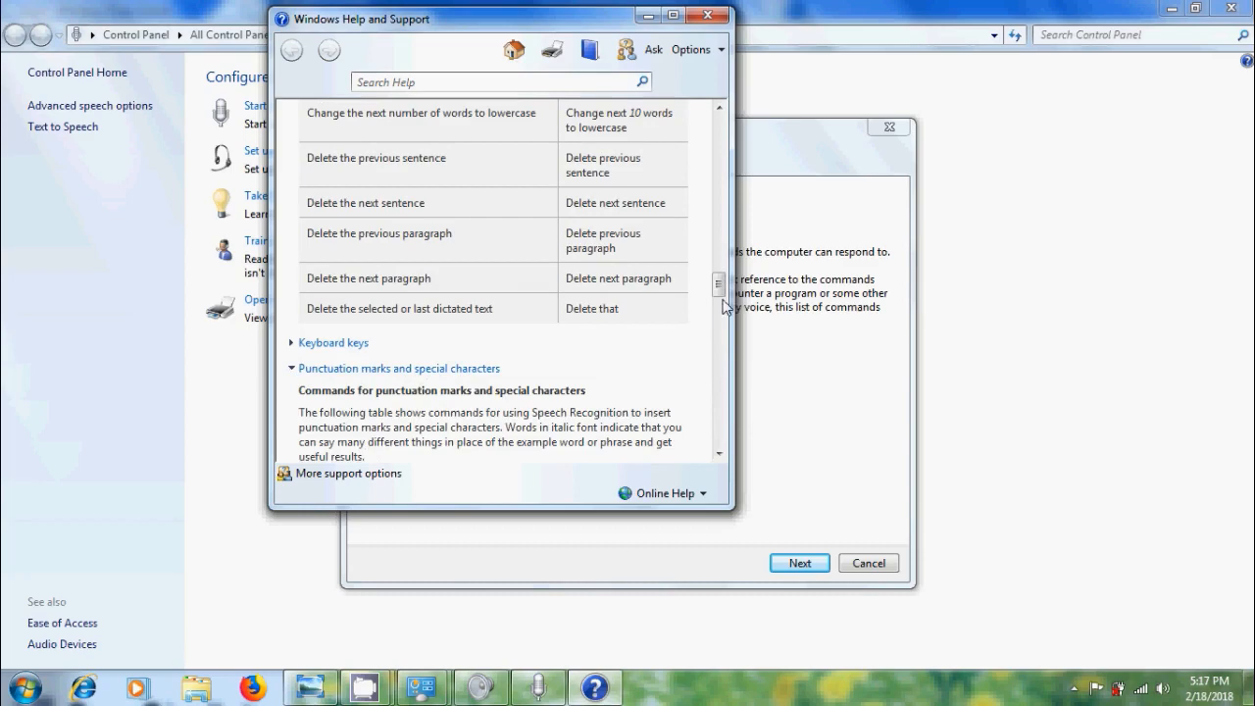
scroll(down, 3)
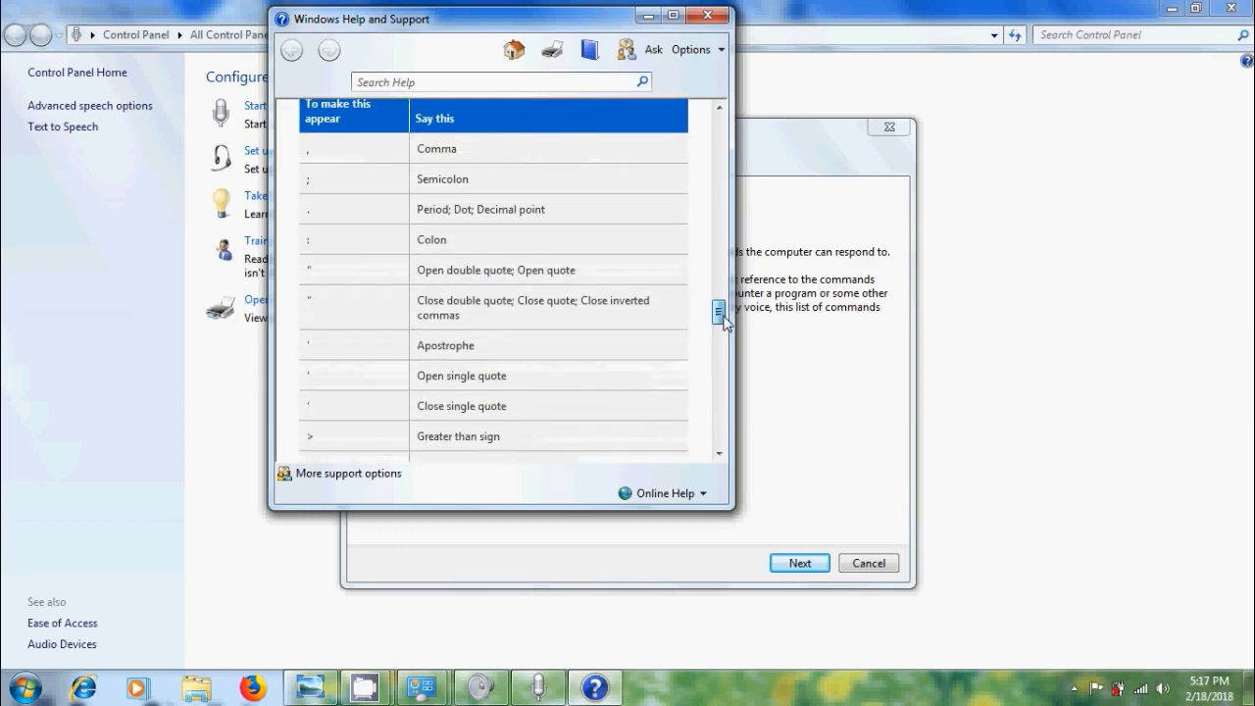
scroll(down, 3)
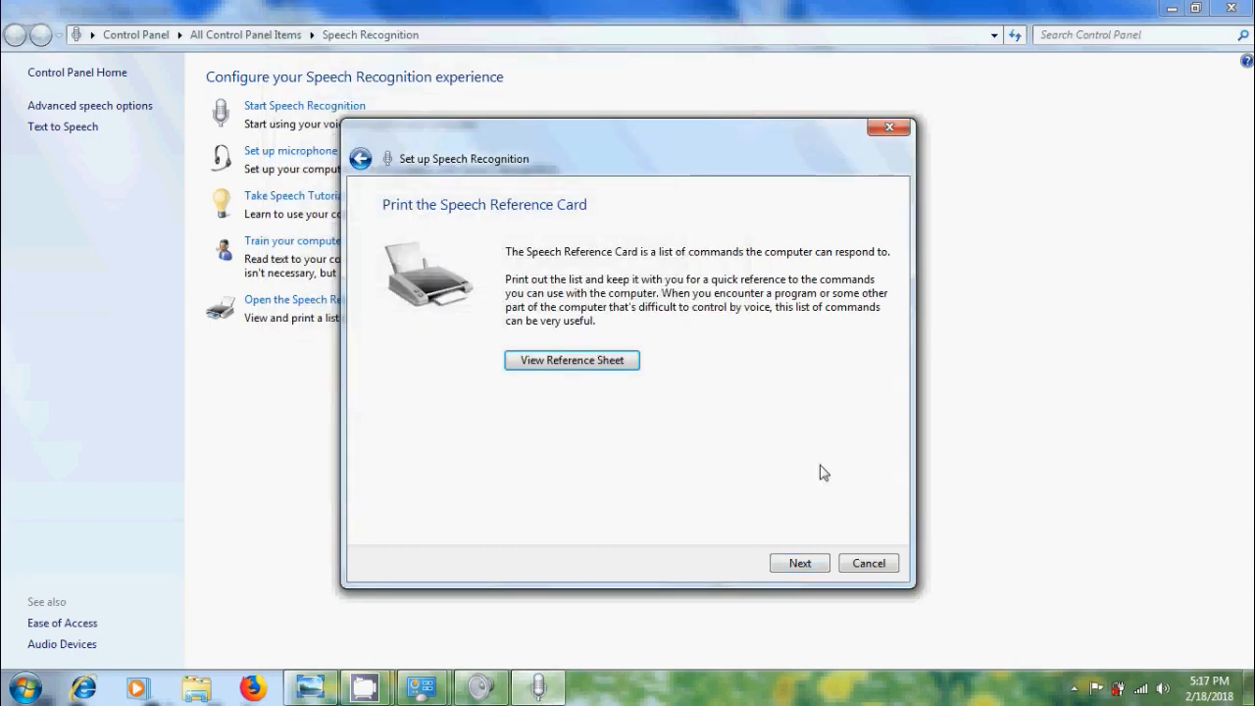
Continue past the Reference Card page, keeping 'Run Speech Recognition at startup' checked.
click(798, 560)
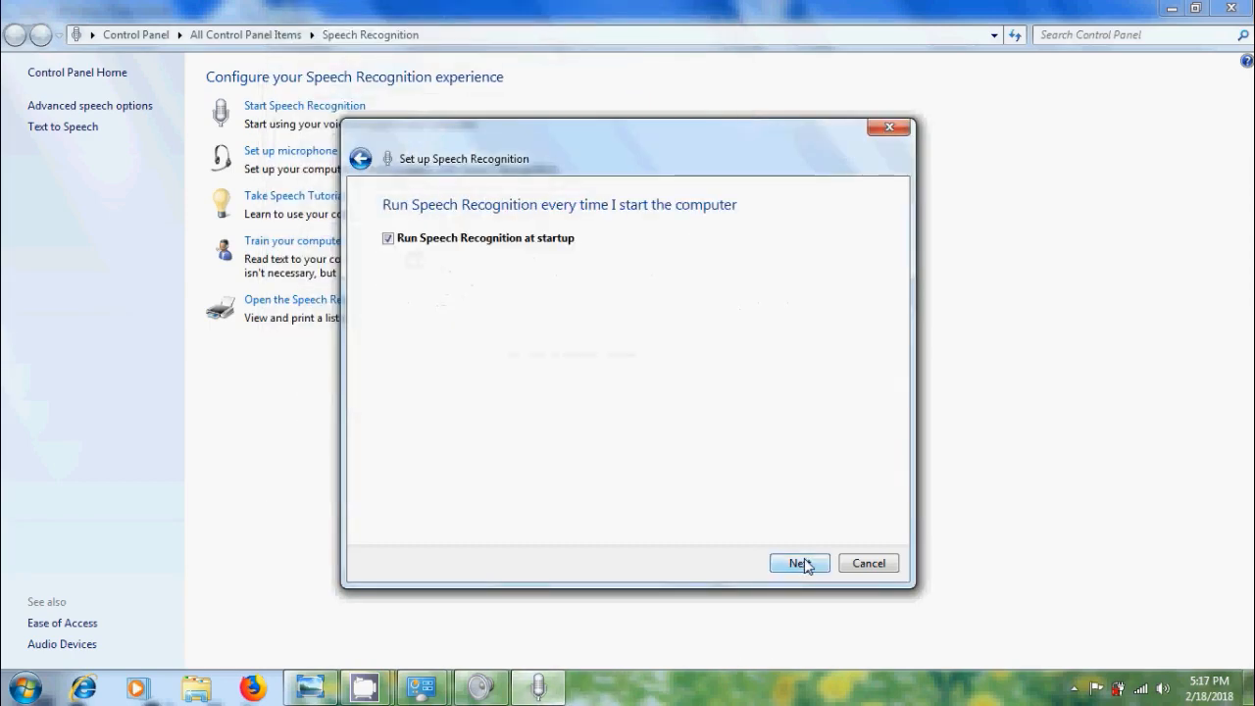
mouse_move(557, 443)
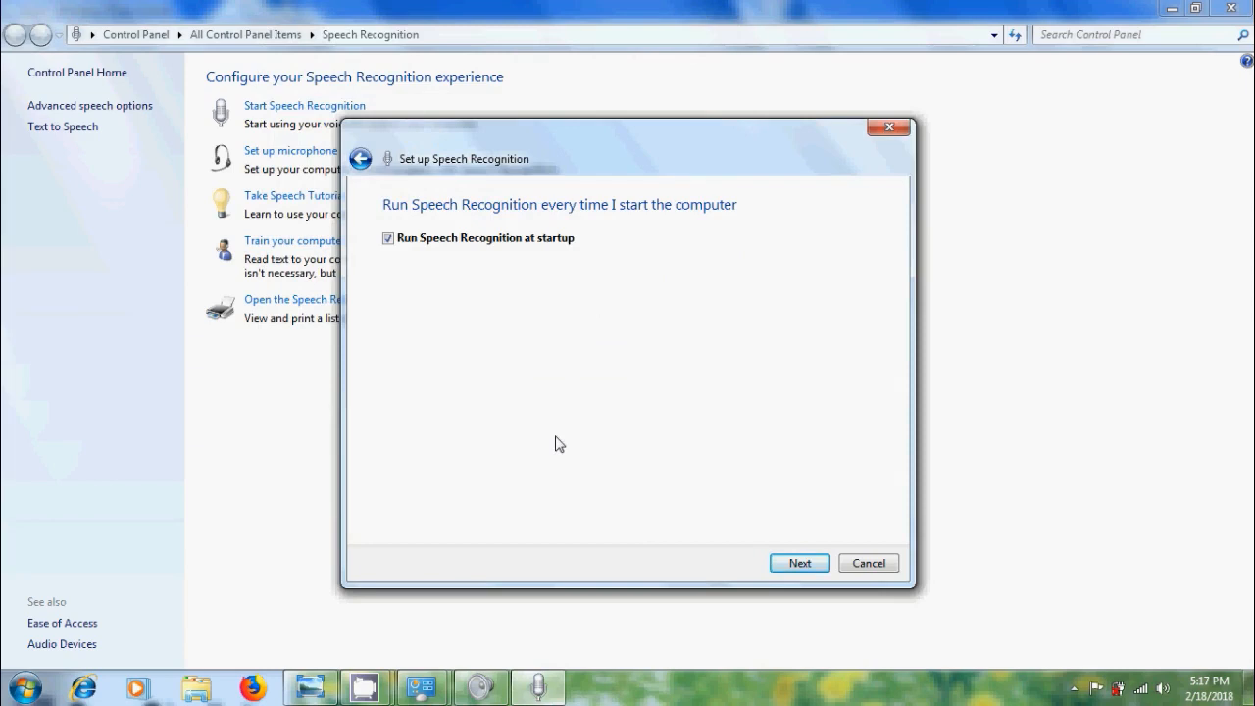
mouse_move(408, 288)
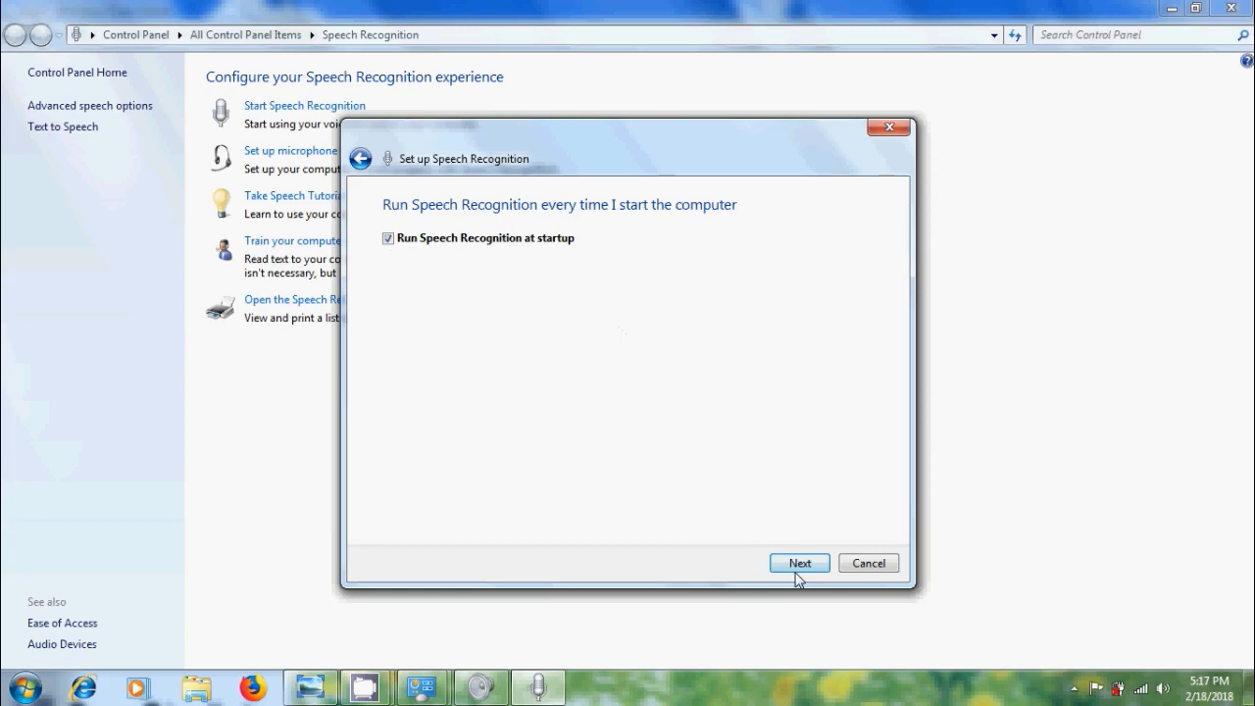
click(799, 560)
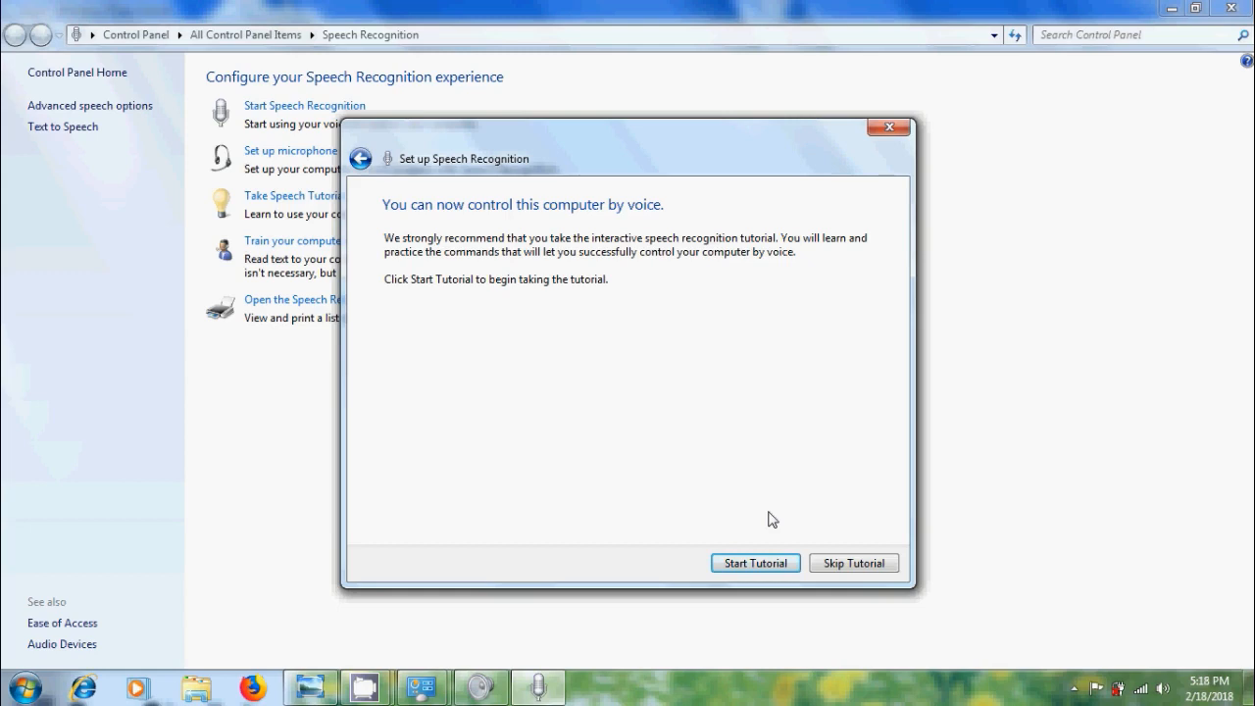
Skip the tutorial, dictate "Feeling happy man tank mankind on E tiny funny" into Notepad, then close it.
click(853, 563)
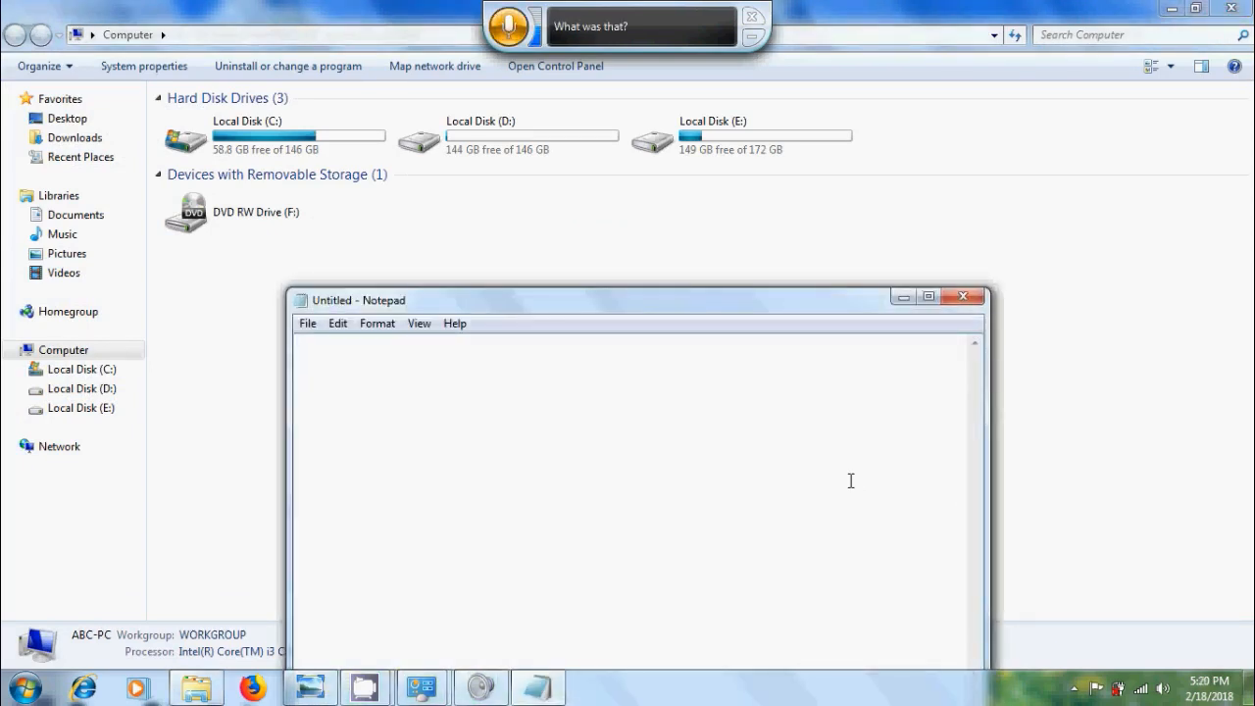
text(Feeling happy)
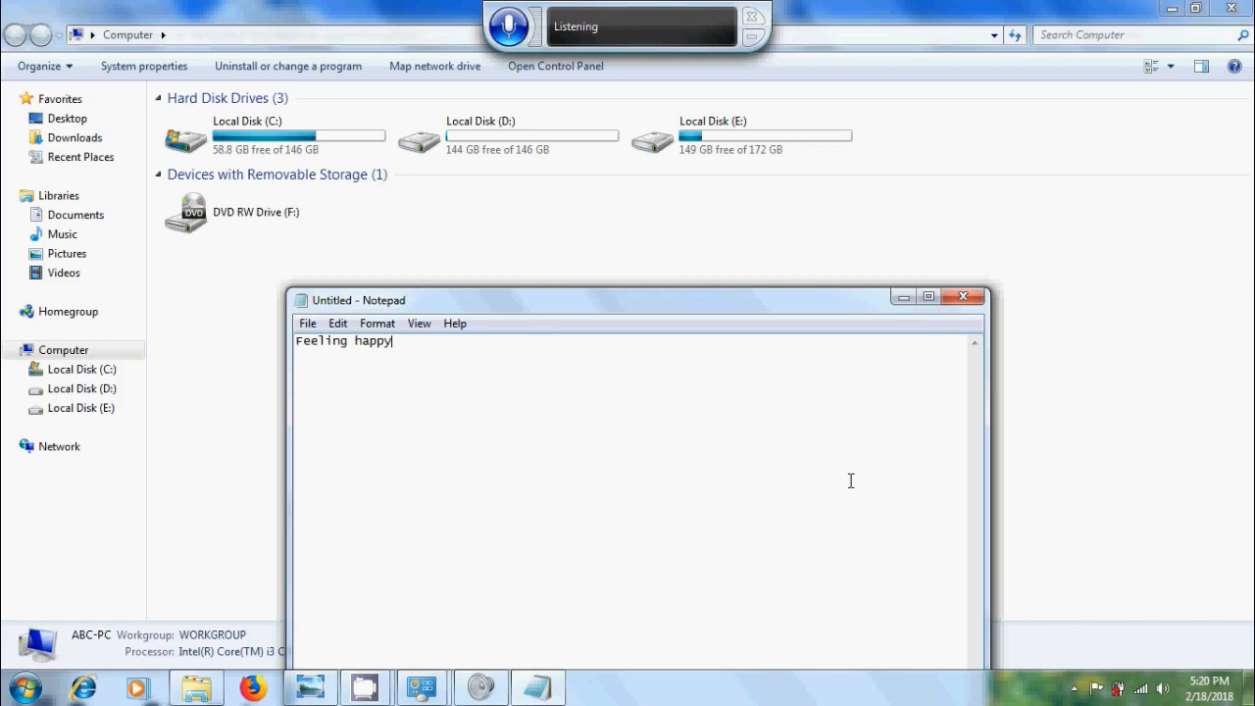
text(man tank)
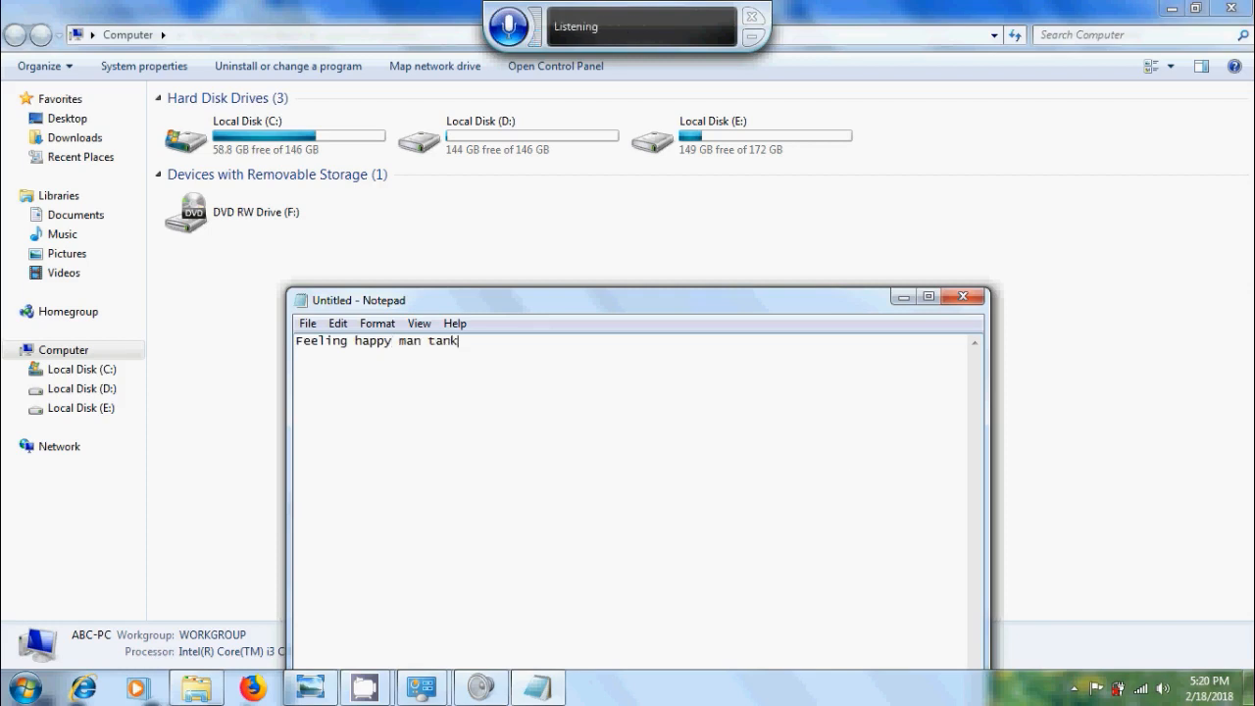
text(mankind on E tiny)
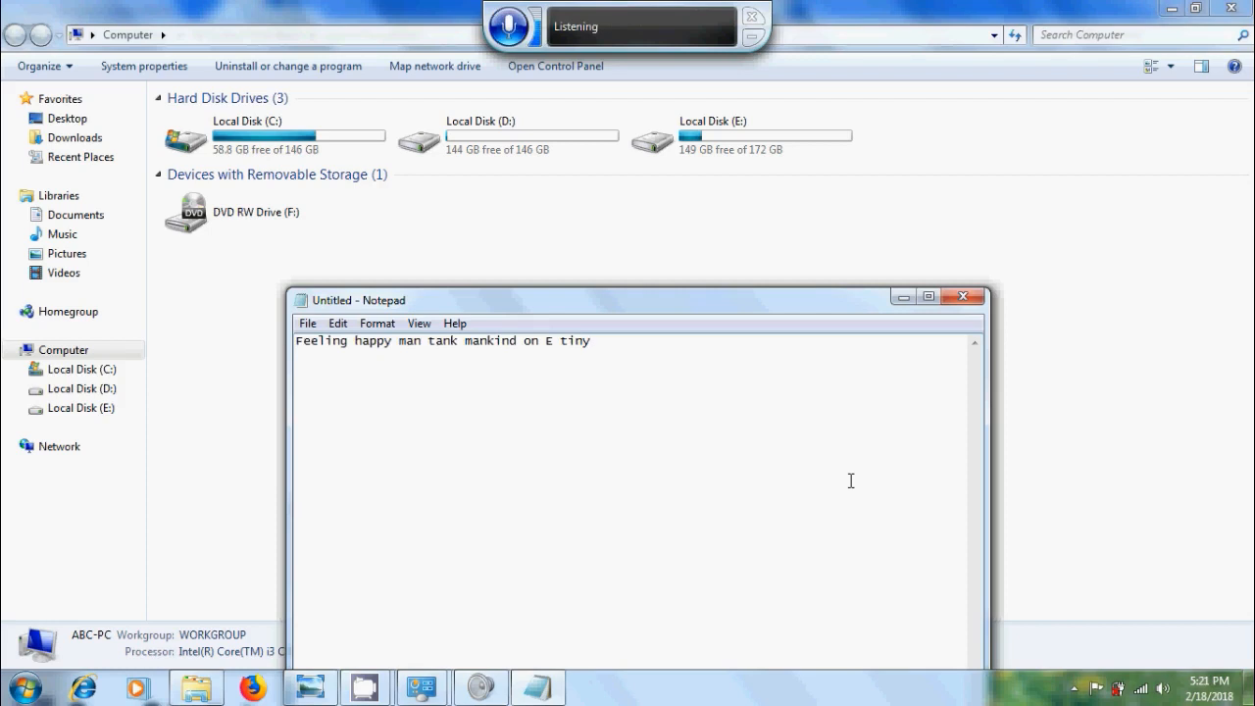
text(funny but doesn't ease)
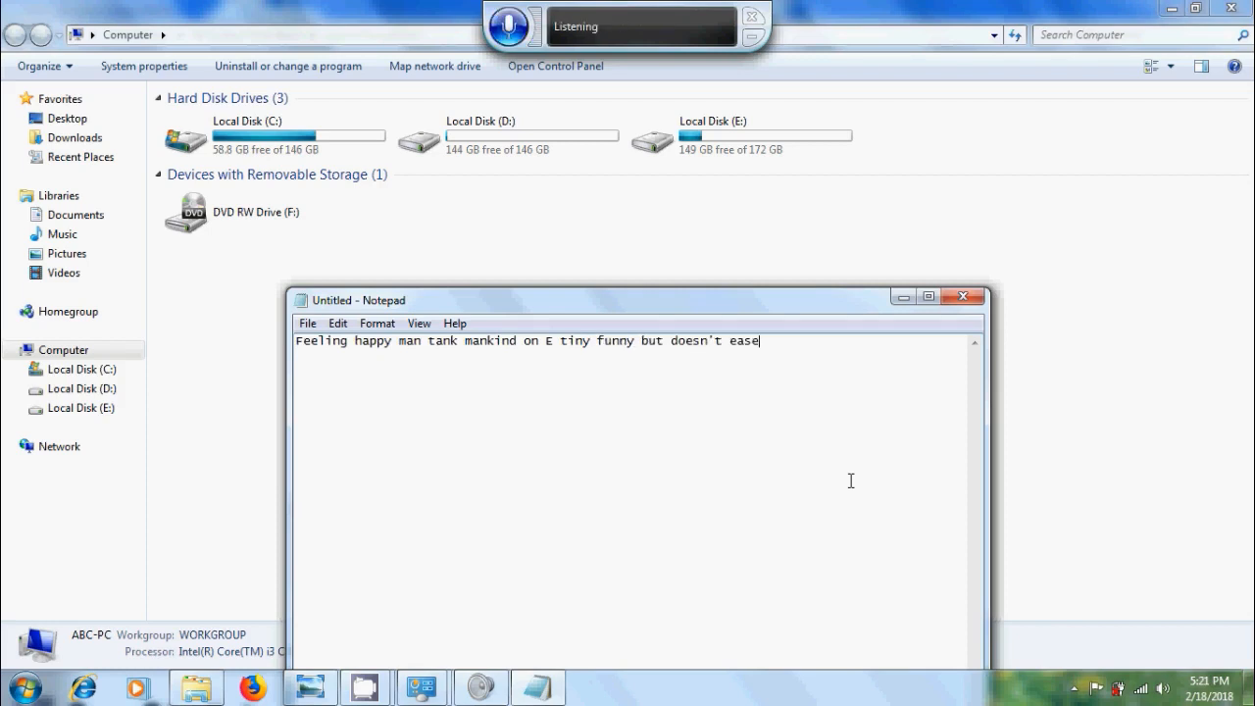
click(965, 296)
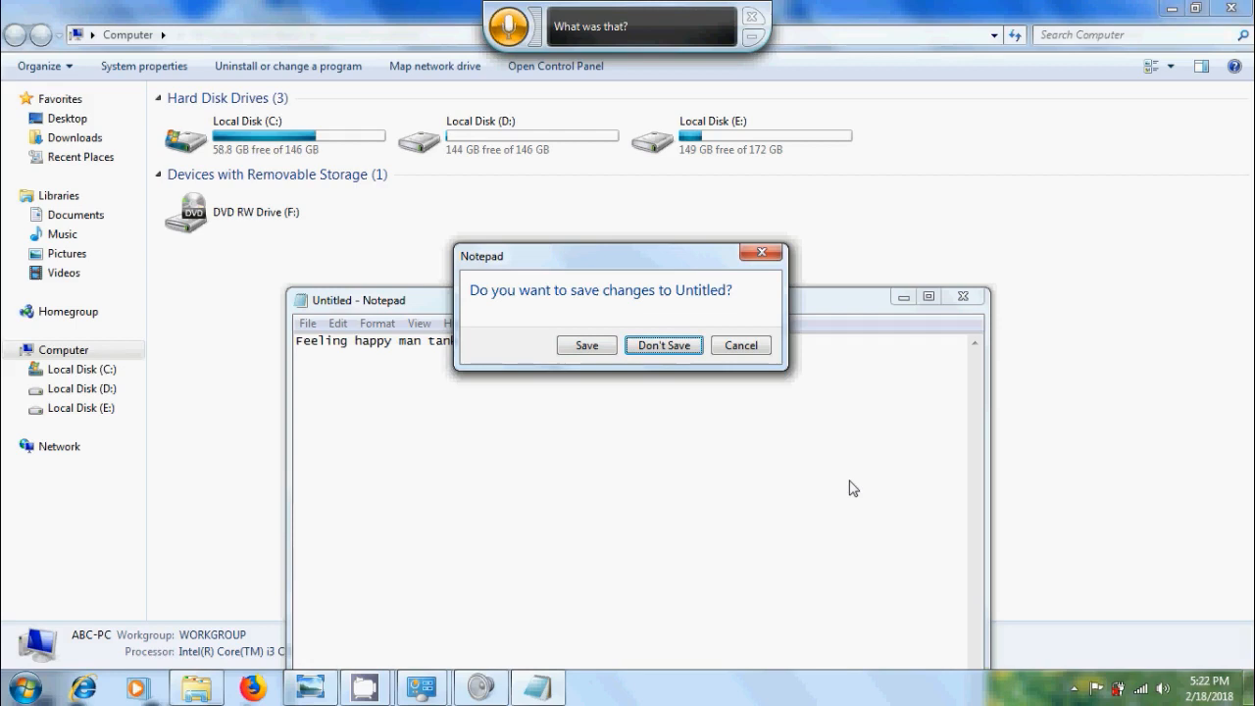
Discard the unsaved note and close the TeamViewer window opened by voice.
click(663, 345)
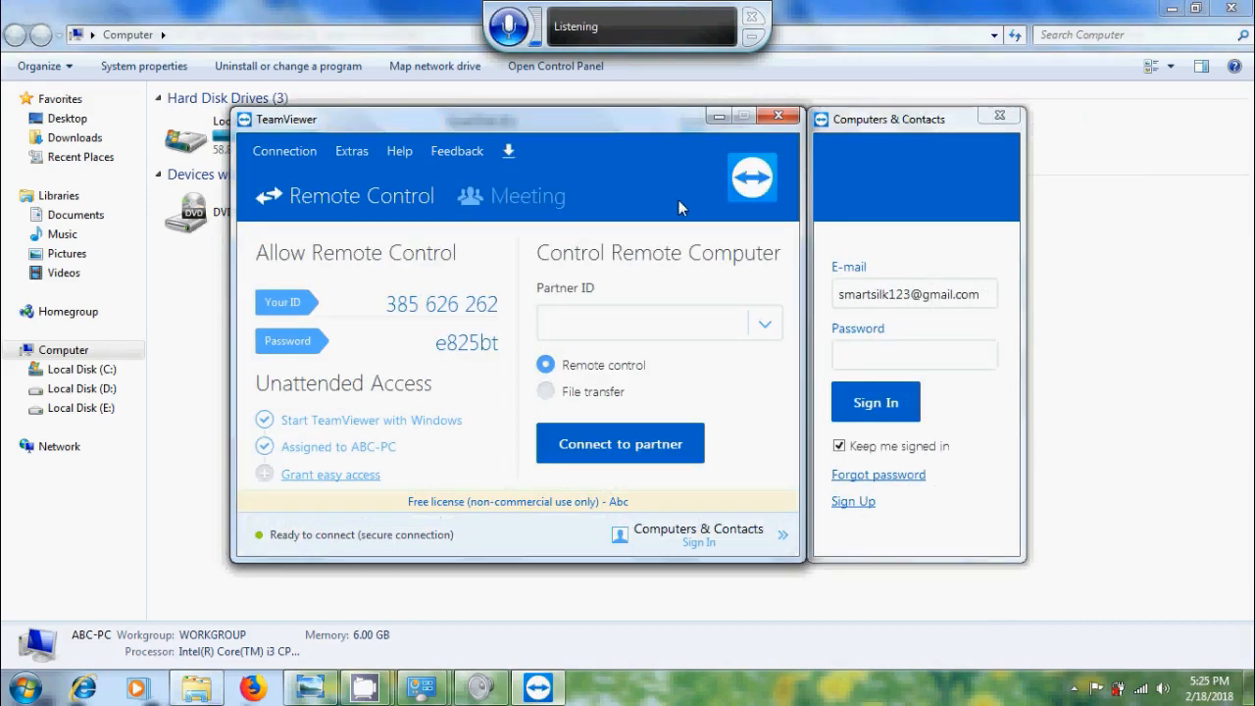
click(777, 116)
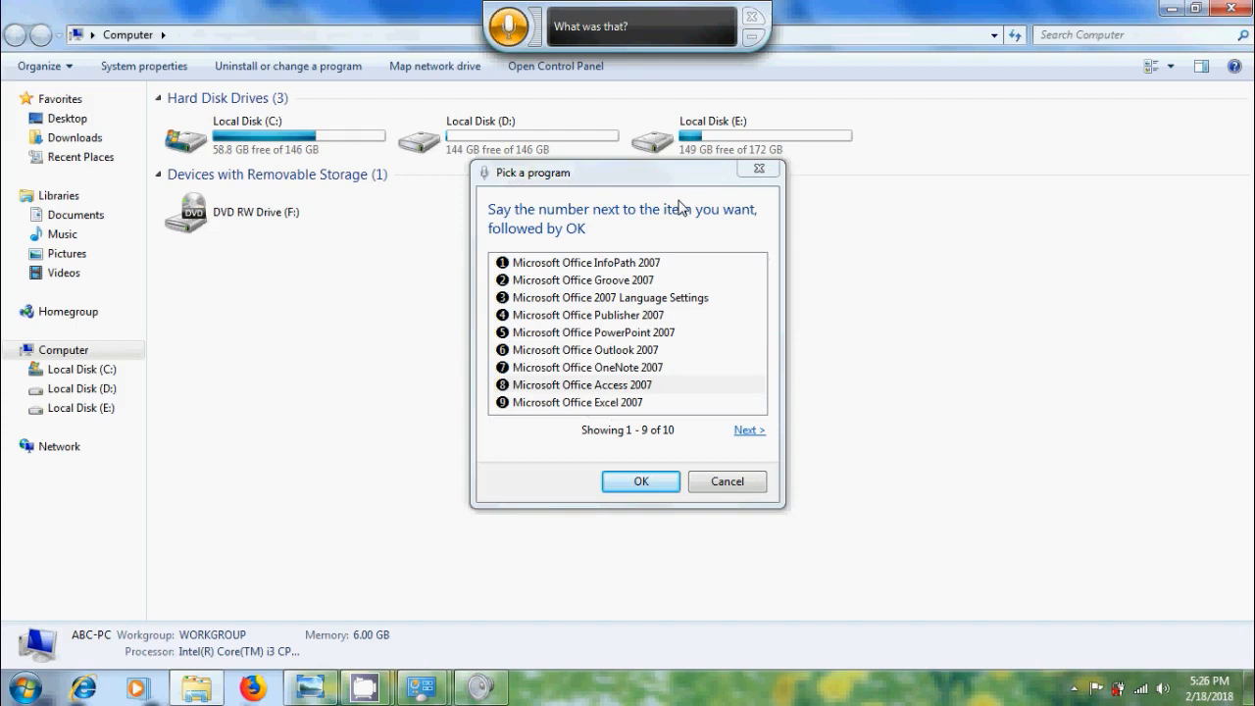
Choose Microsoft Office Word 2007 from the Pick a program list.
click(749, 430)
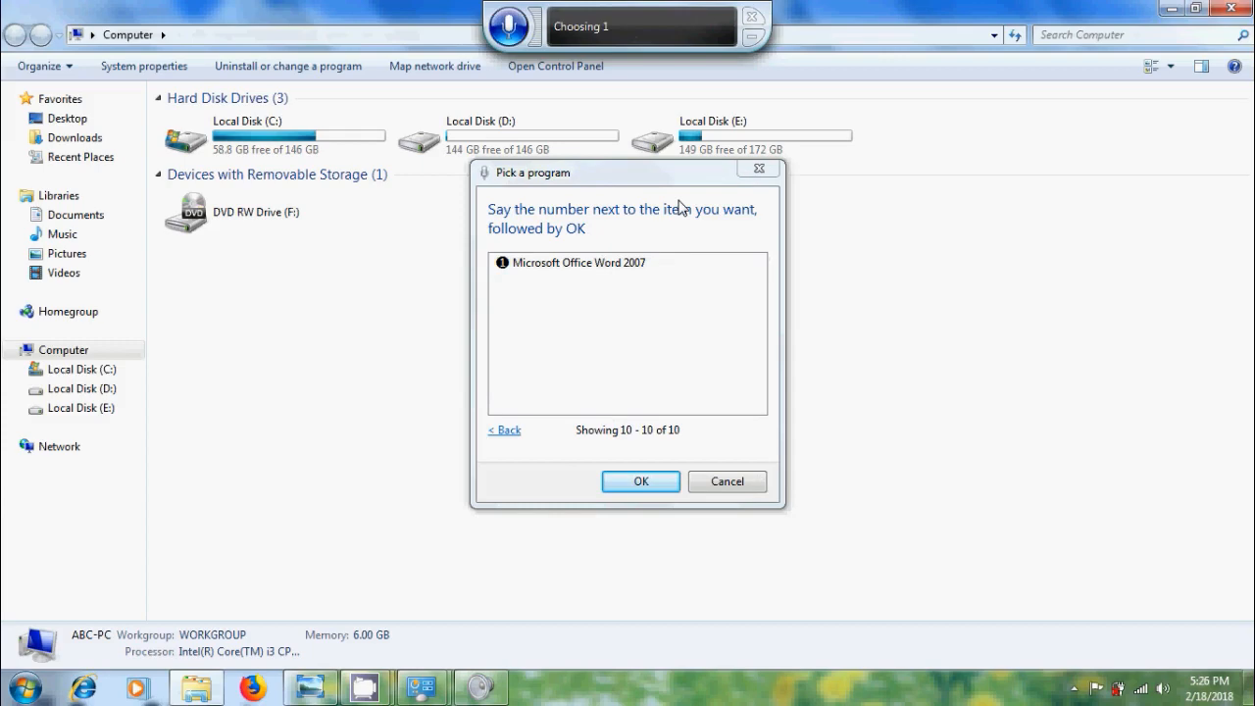
click(639, 482)
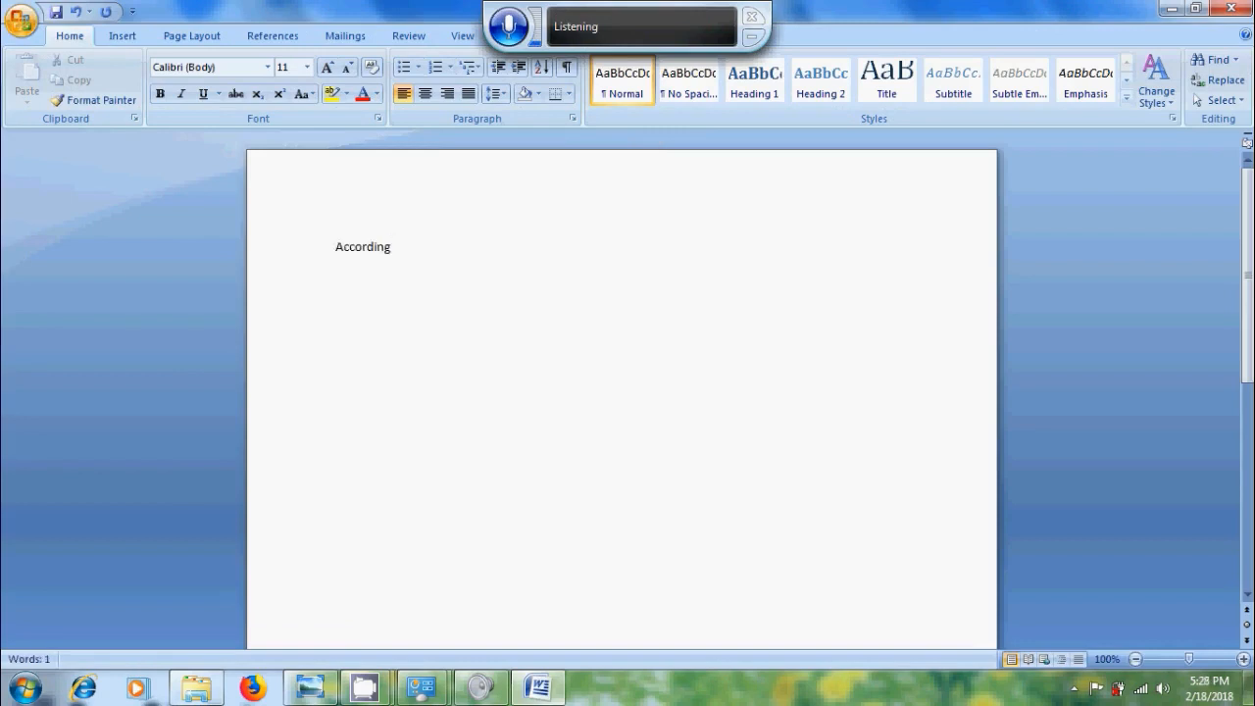
Dictate "sunlight windows" into the Word document, then close it without saving.
text(sunlight)
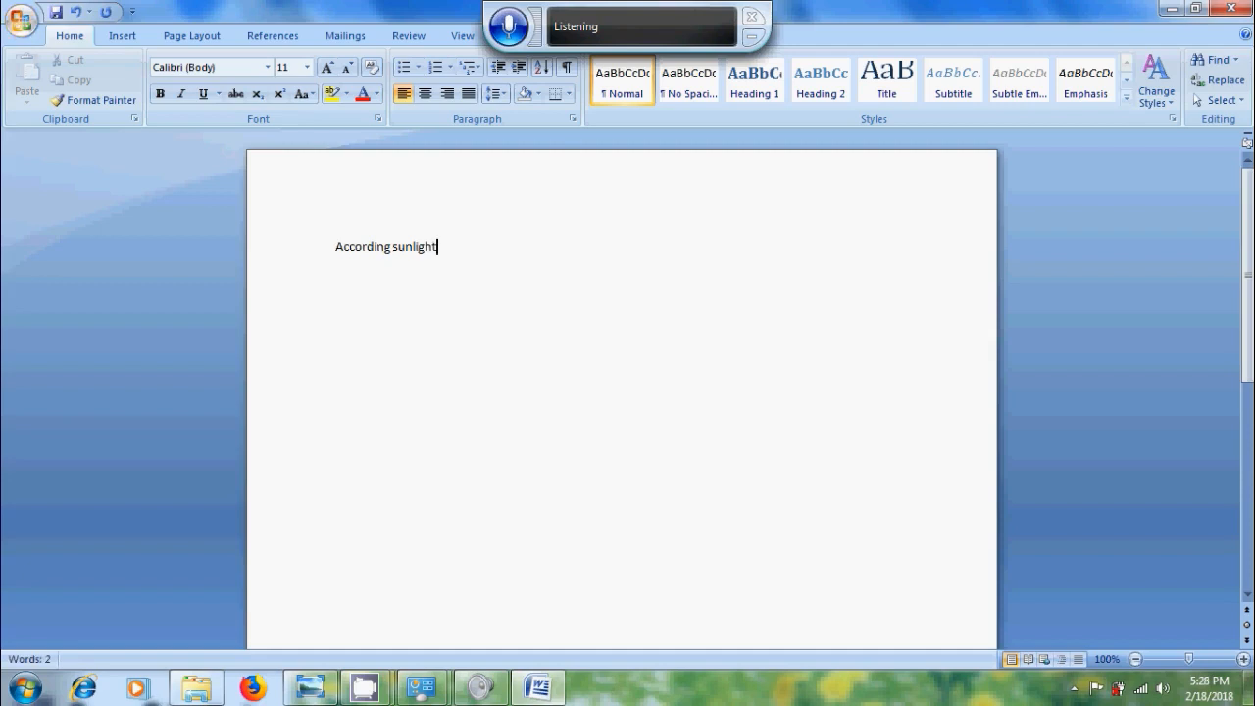
key(space)
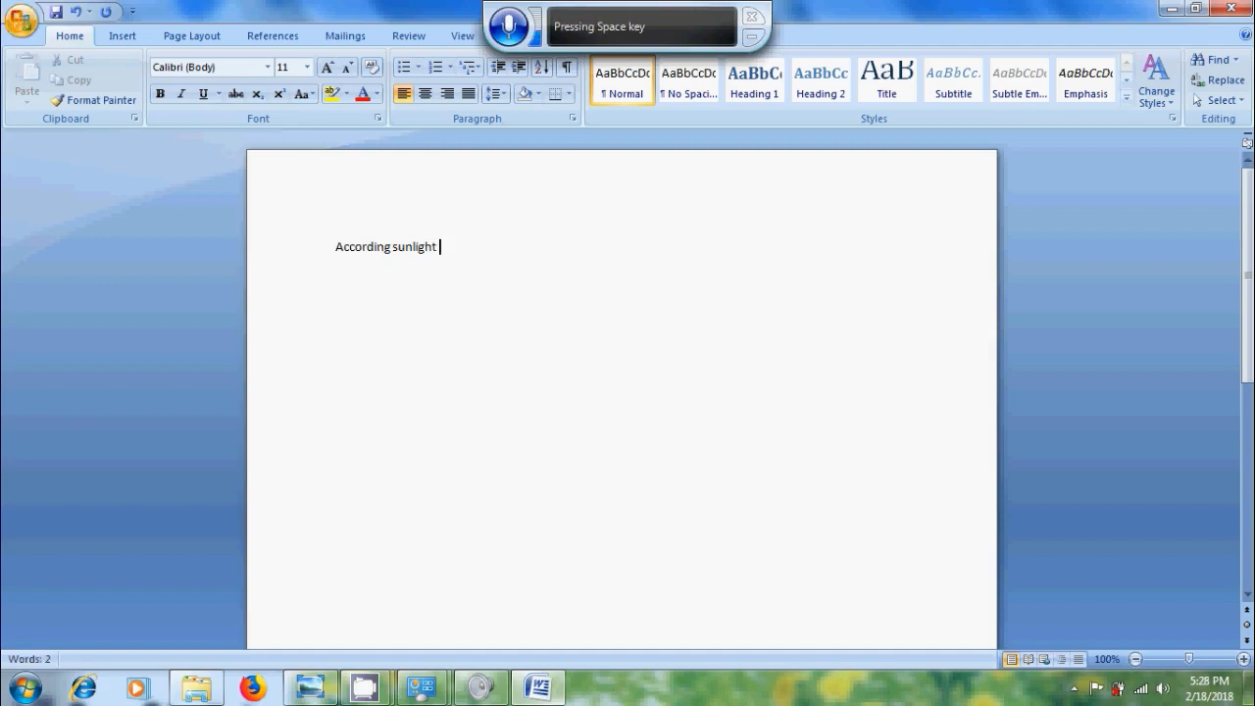
text(windows)
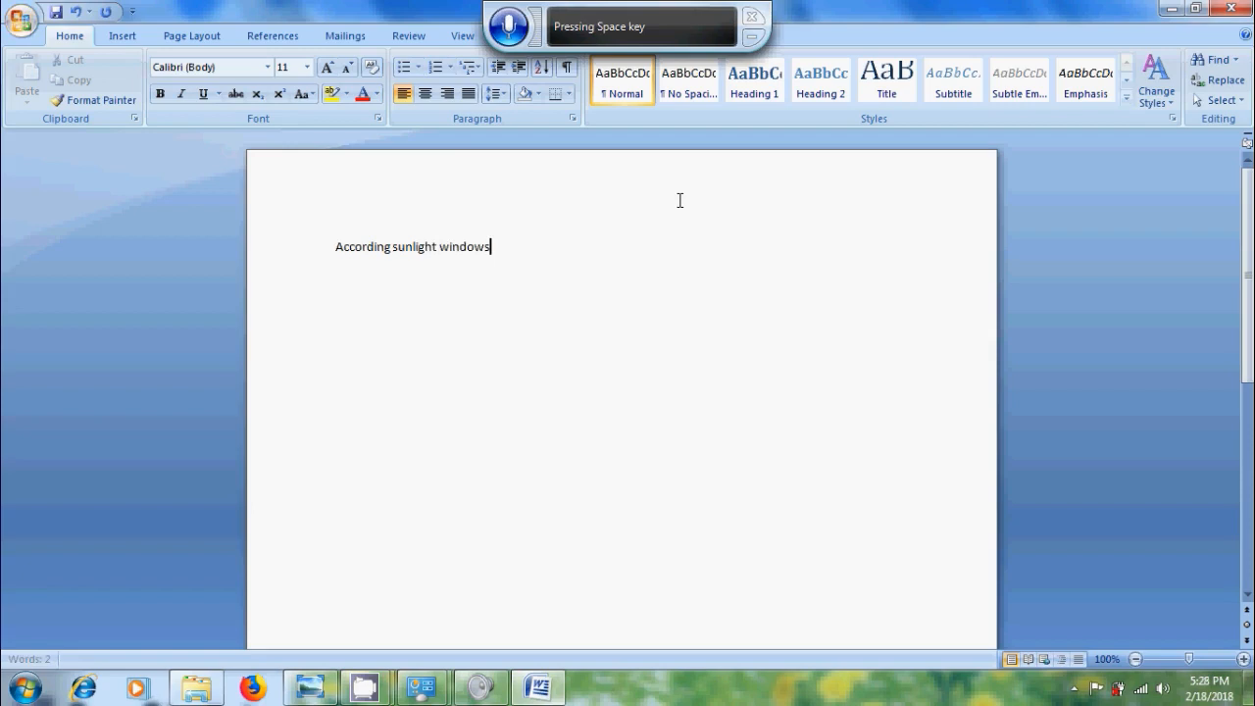
key(space)
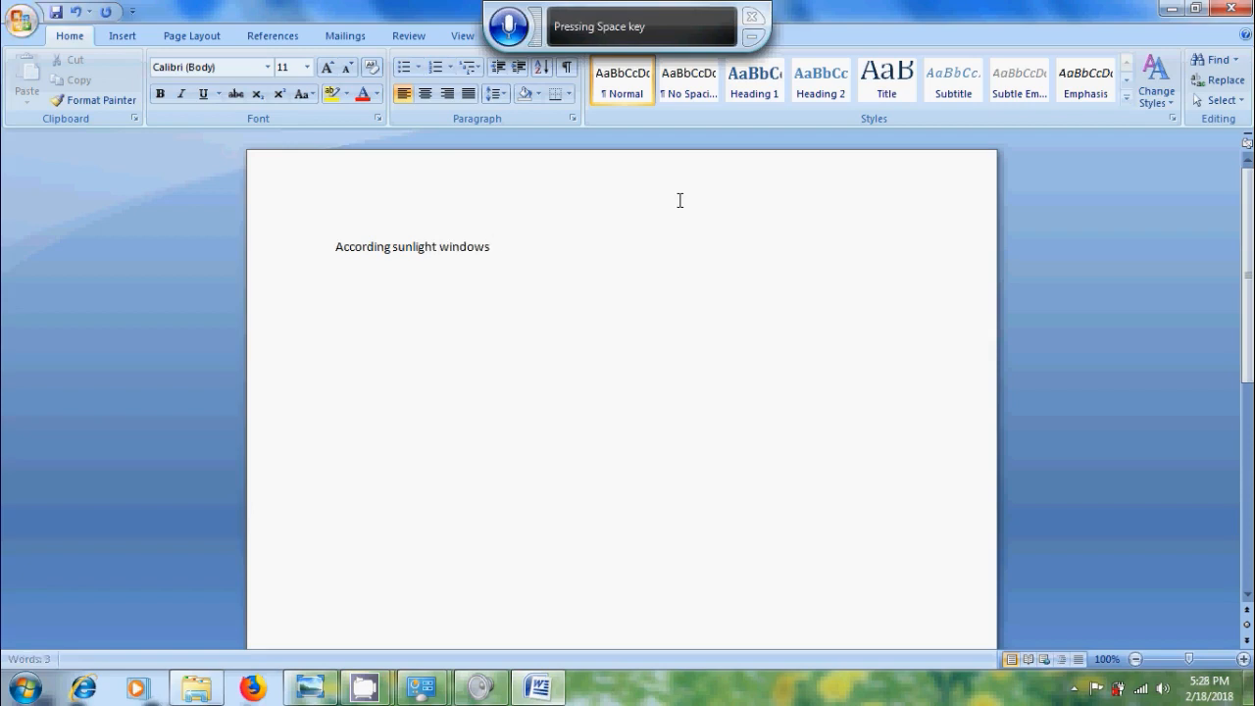
click(21, 21)
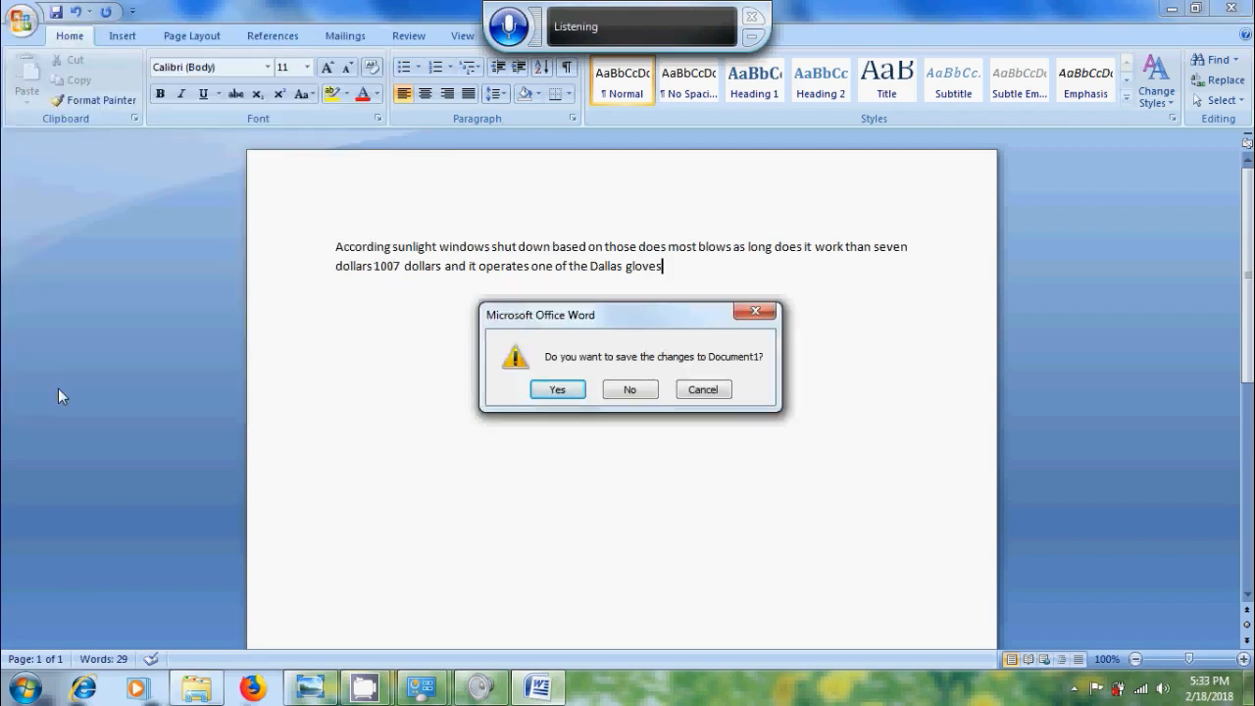
key(Tab)
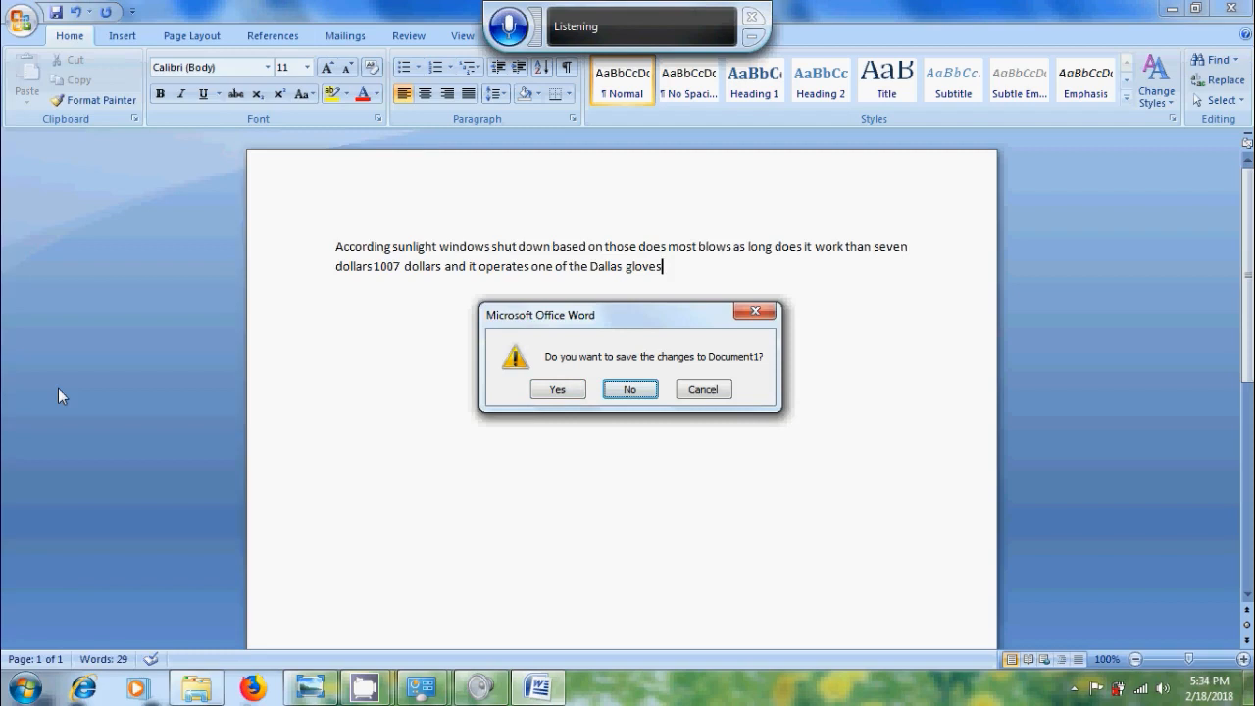
click(629, 388)
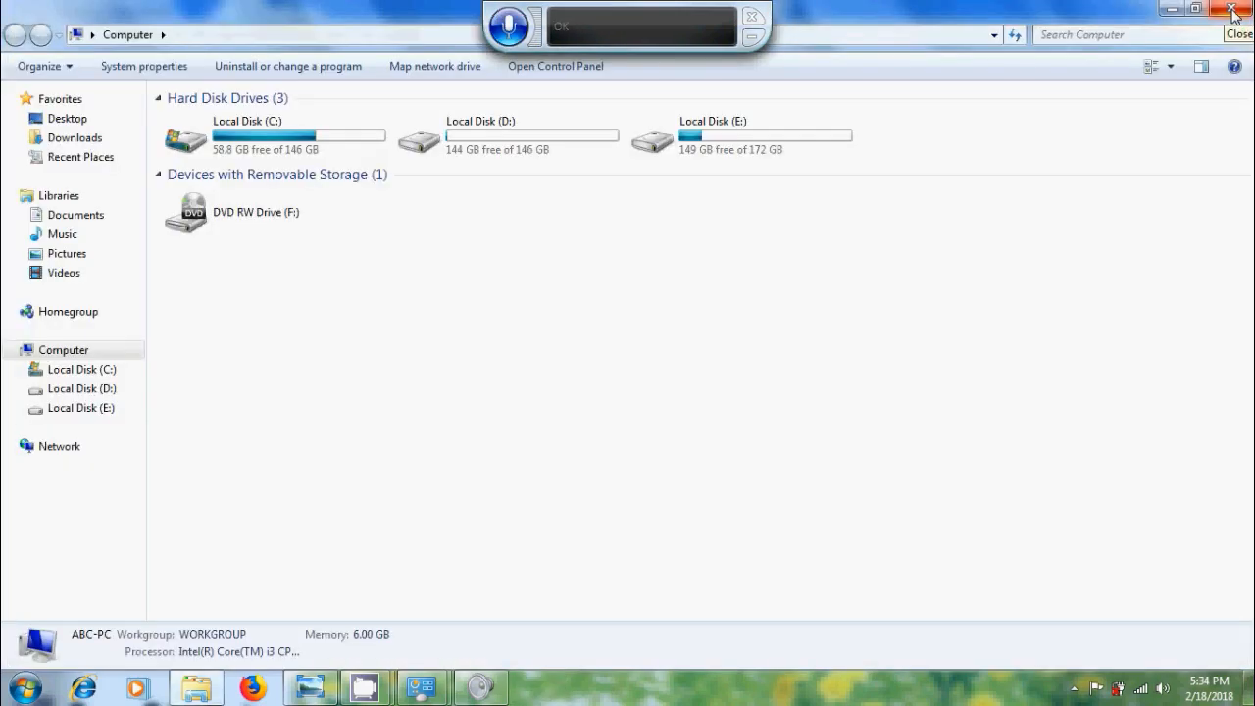
Close the Computer window before Firefox is opened by voice.
click(253, 686)
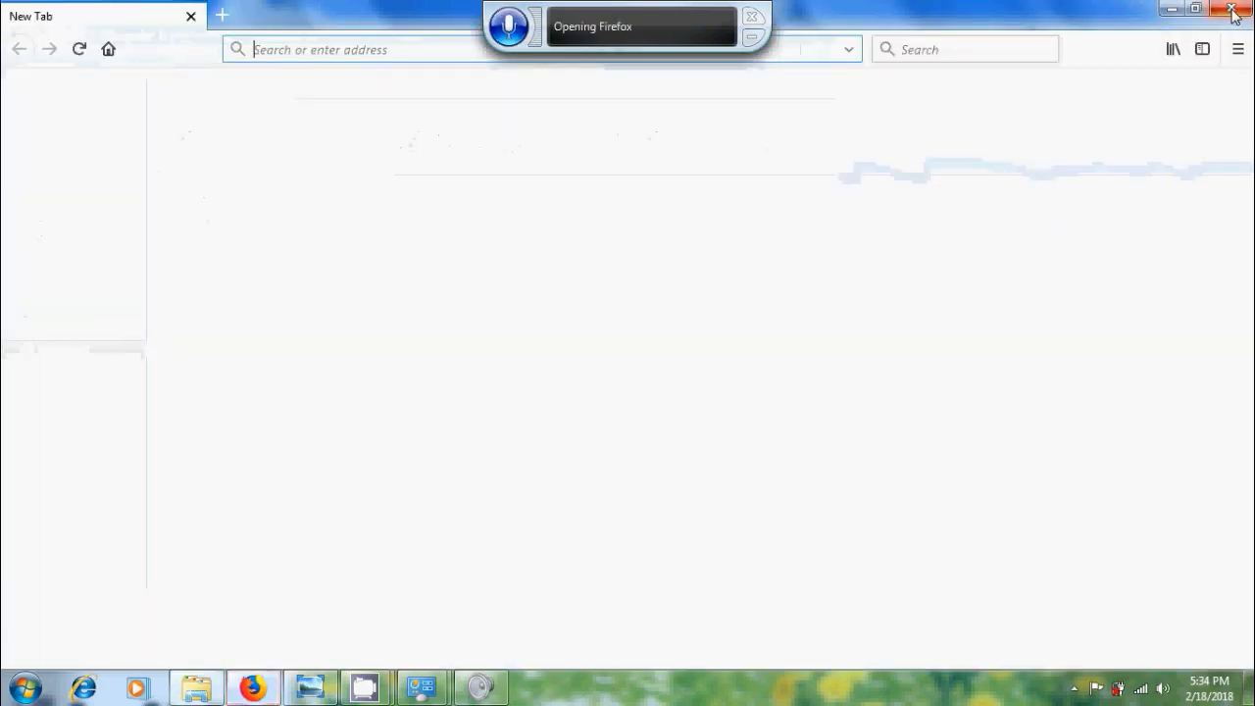